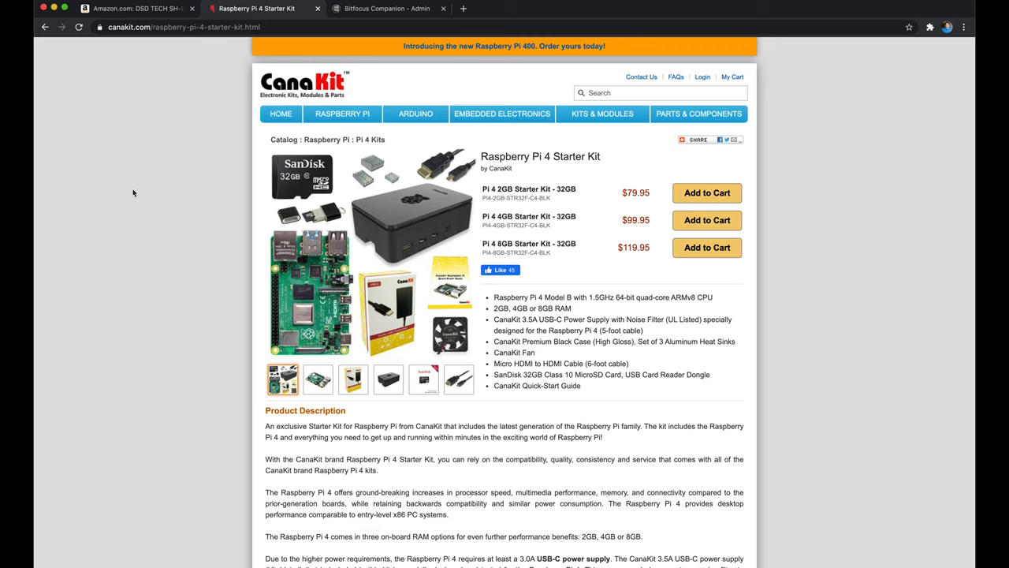
{"action": "mouse_move", "coordinate": [497, 224]}
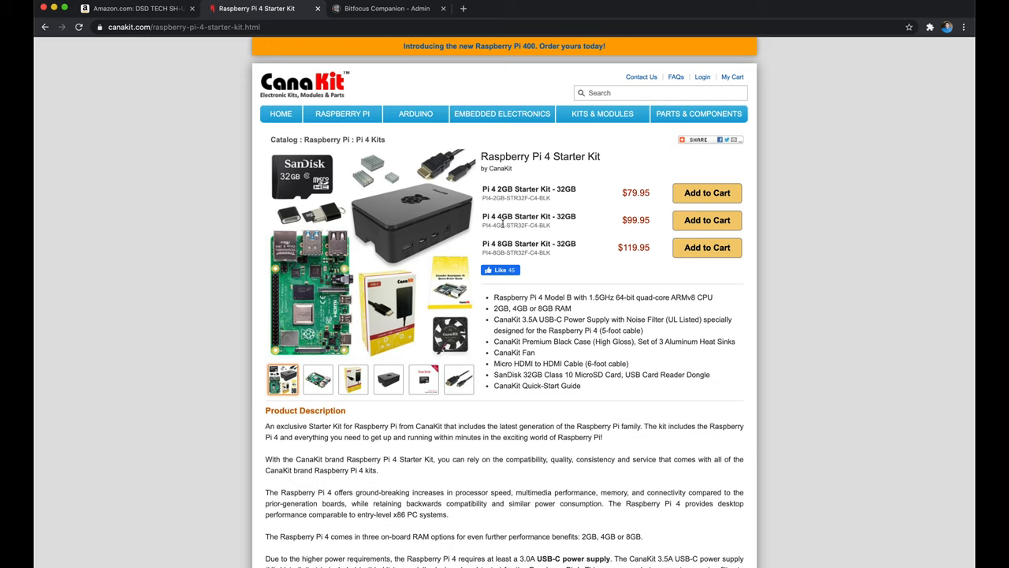
{"action": "mouse_move", "coordinate": [495, 188]}
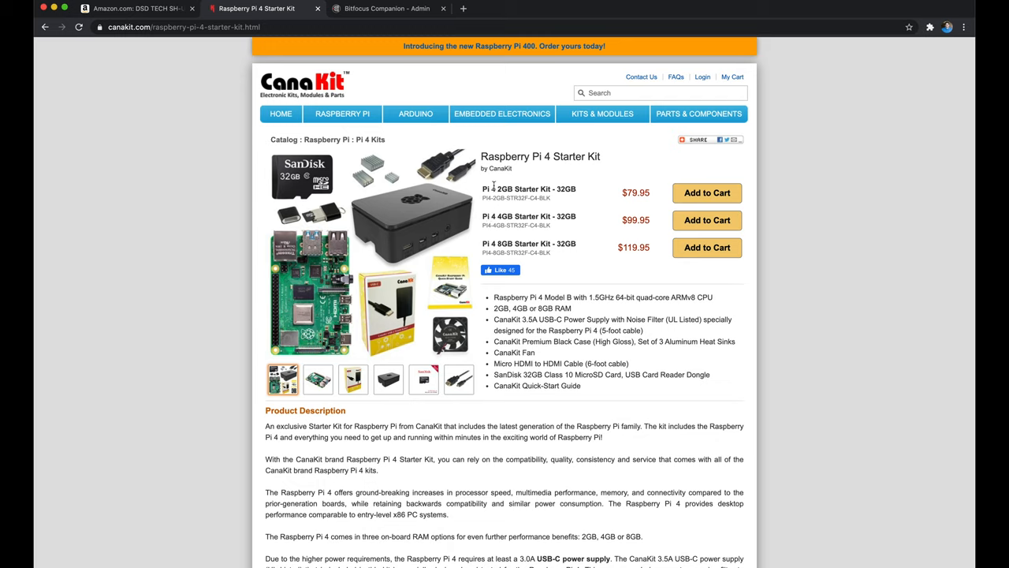
{"action": "mouse_move", "coordinate": [502, 209]}
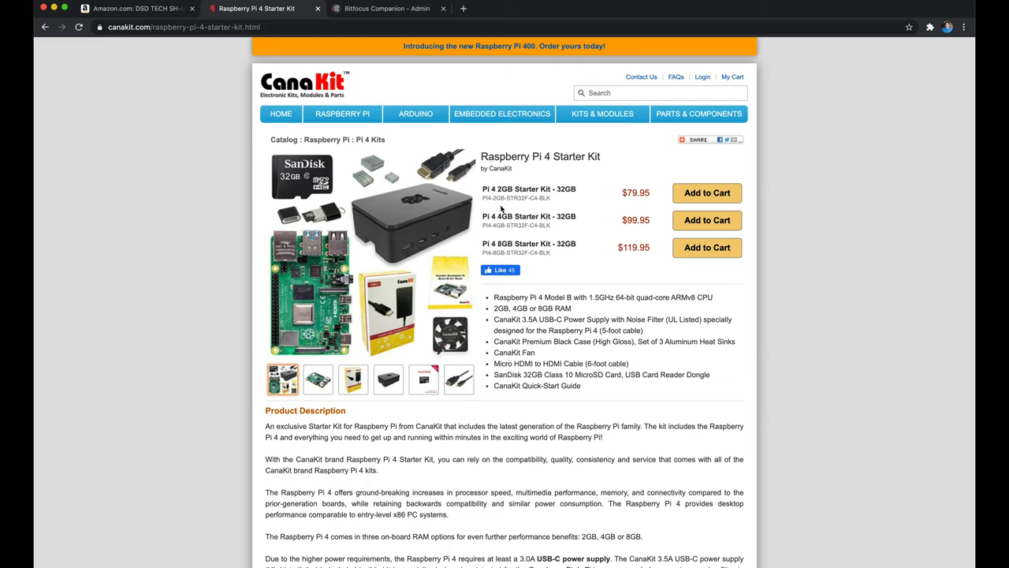
{"action": "mouse_move", "coordinate": [501, 227]}
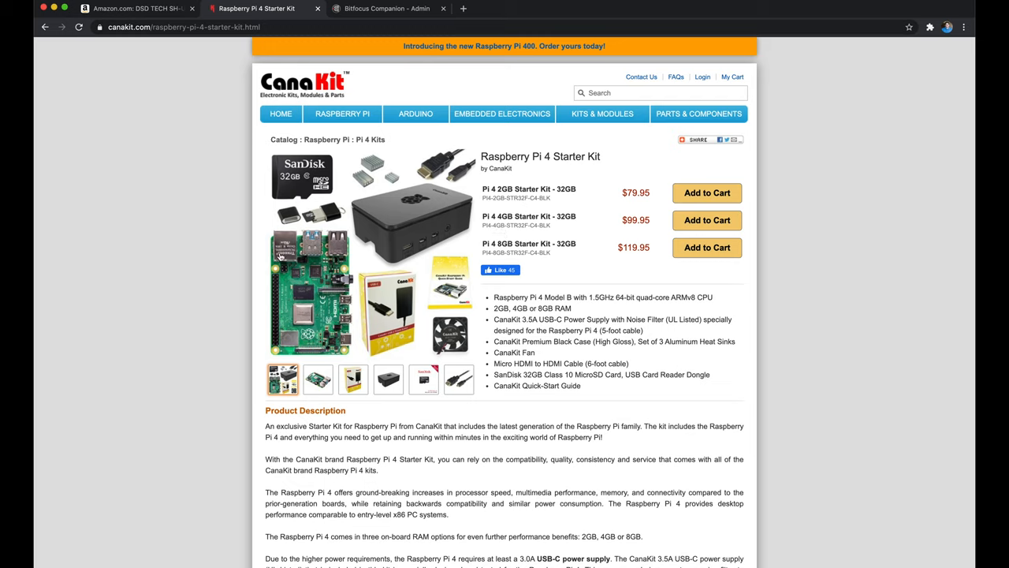
{"action": "mouse_move", "coordinate": [394, 240]}
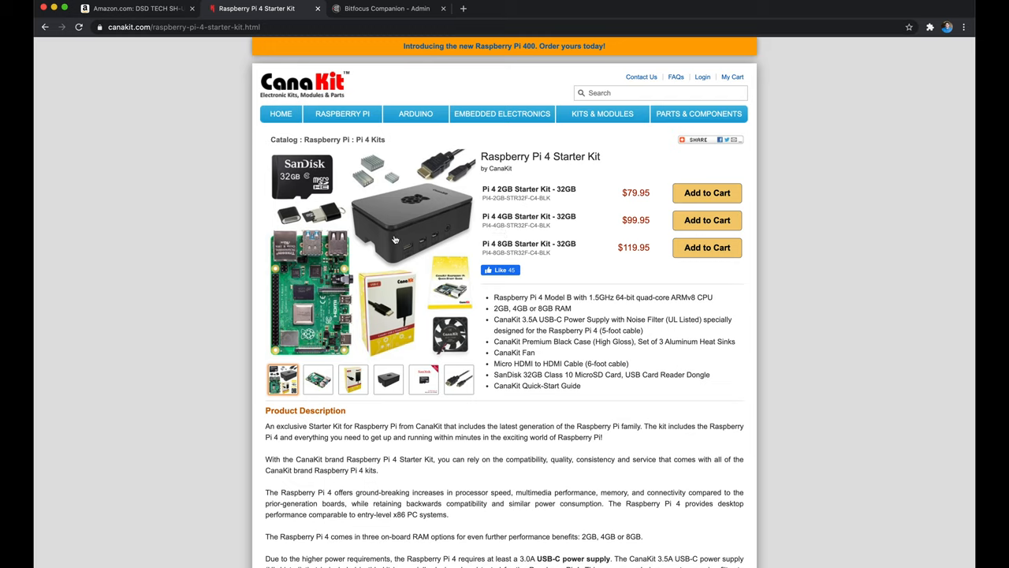
{"action": "mouse_move", "coordinate": [197, 134]}
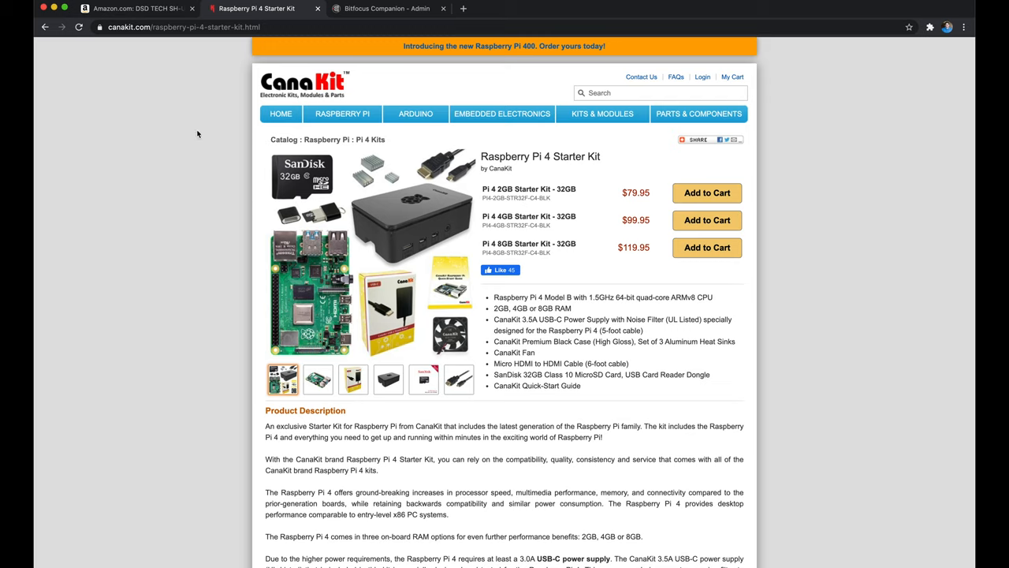
{"action": "mouse_move", "coordinate": [139, 9]}
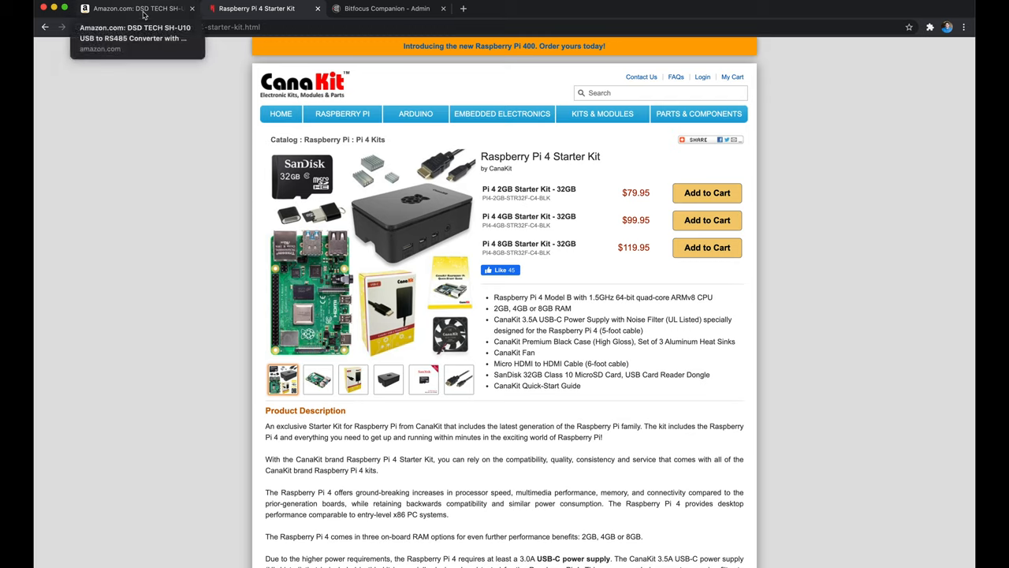
Step: Show the DSD TECH SH-U10 USB to RS485 converter listing priced $14.99
{"action": "left_click", "coordinate": [129, 9]}
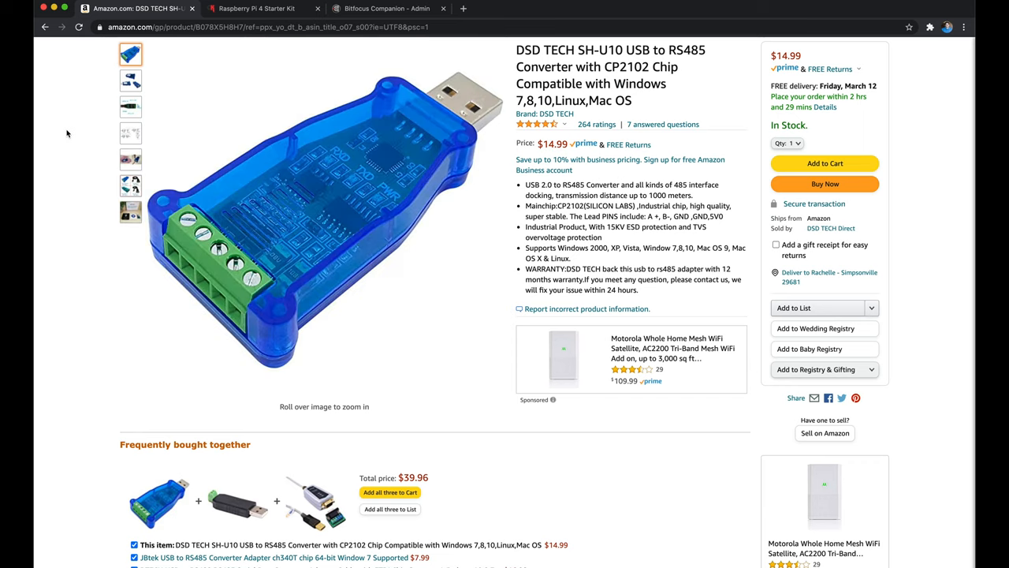
{"action": "mouse_move", "coordinate": [574, 224]}
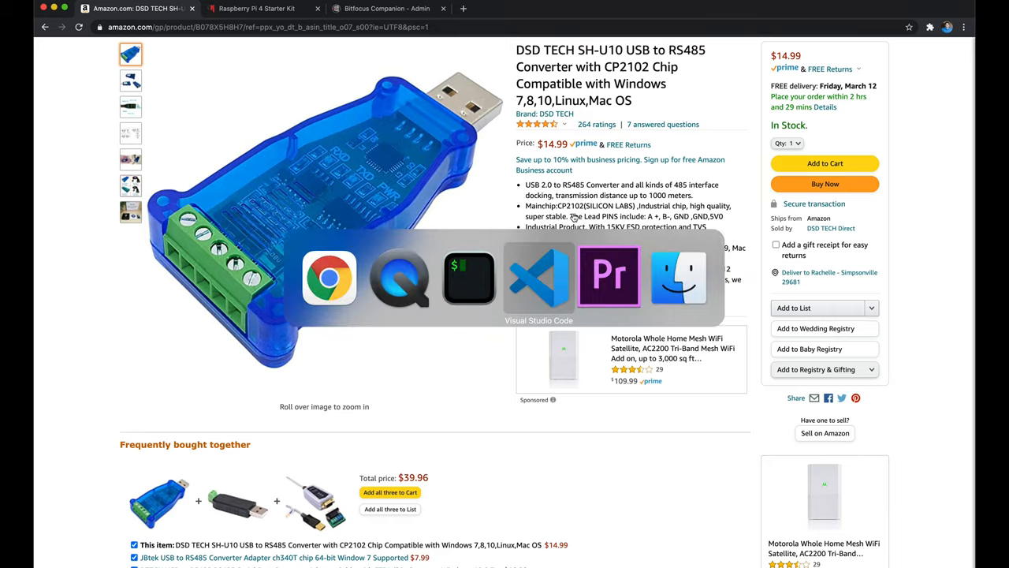
Step: Show the untitled note with the sudo socat UDP4-LISTEN:52381 to /dev/ttyUSB0 9600-baud command
{"action": "left_click", "coordinate": [540, 276]}
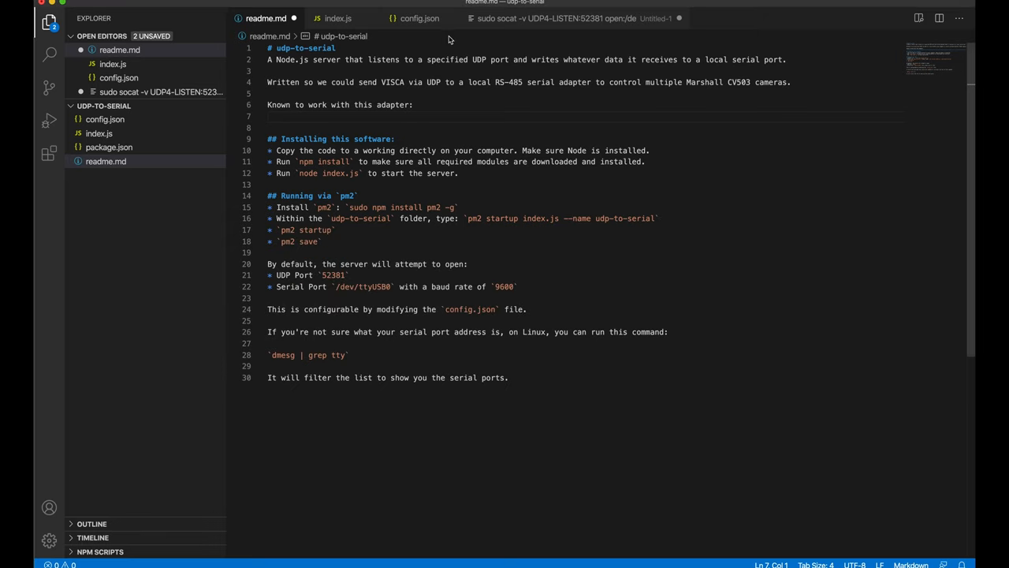
{"action": "left_click", "coordinate": [560, 19]}
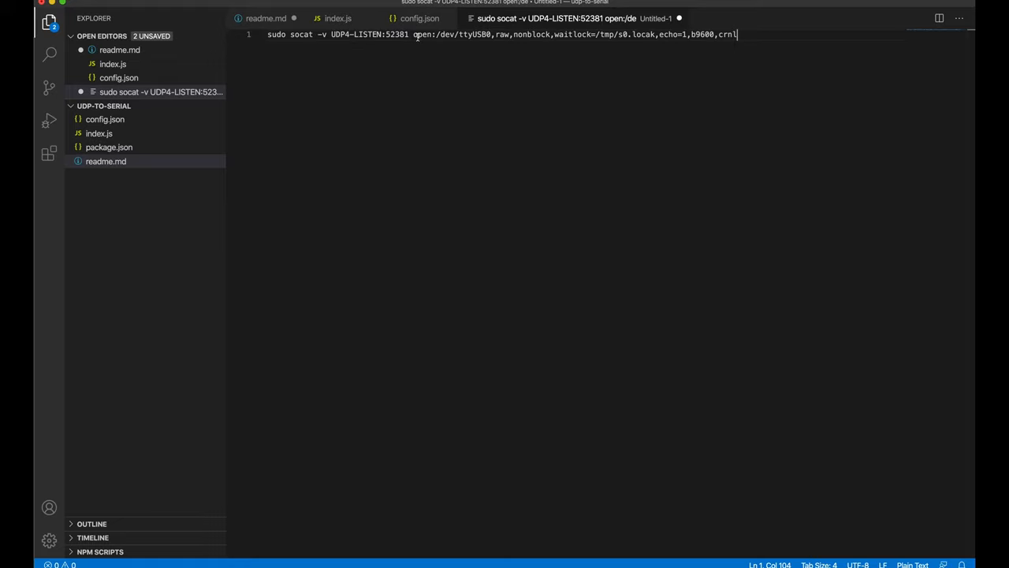
{"action": "mouse_move", "coordinate": [268, 34]}
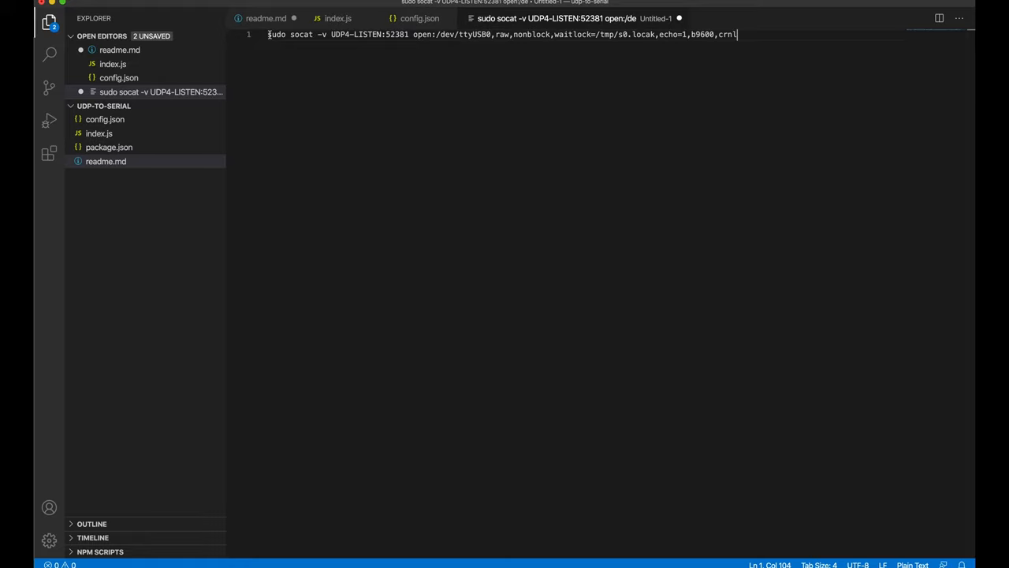
{"action": "mouse_move", "coordinate": [268, 40]}
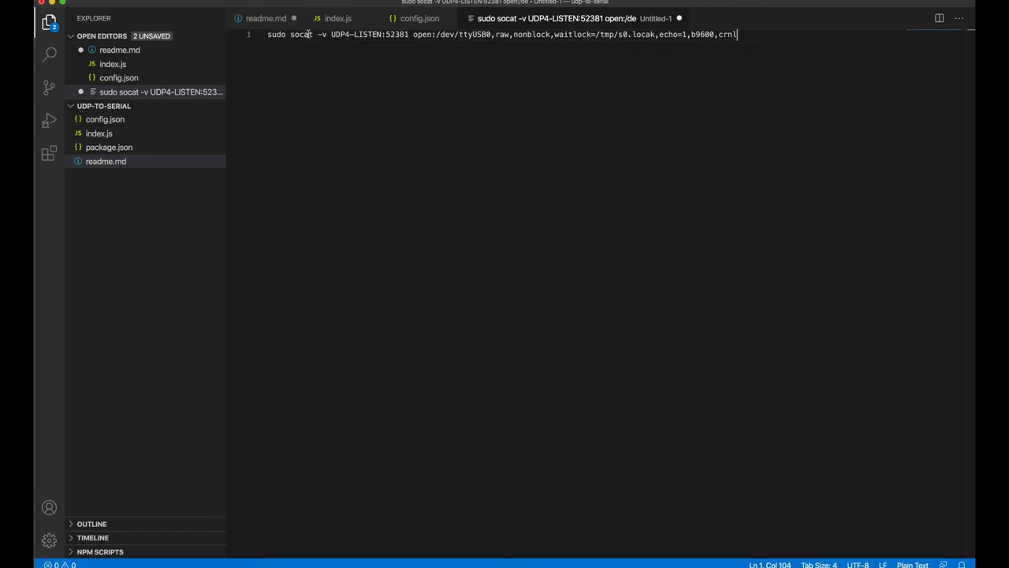
Step: Review index.js, then config.json with UDP port 52381, serial port and the 9600 baudRate value
{"action": "left_click", "coordinate": [338, 19]}
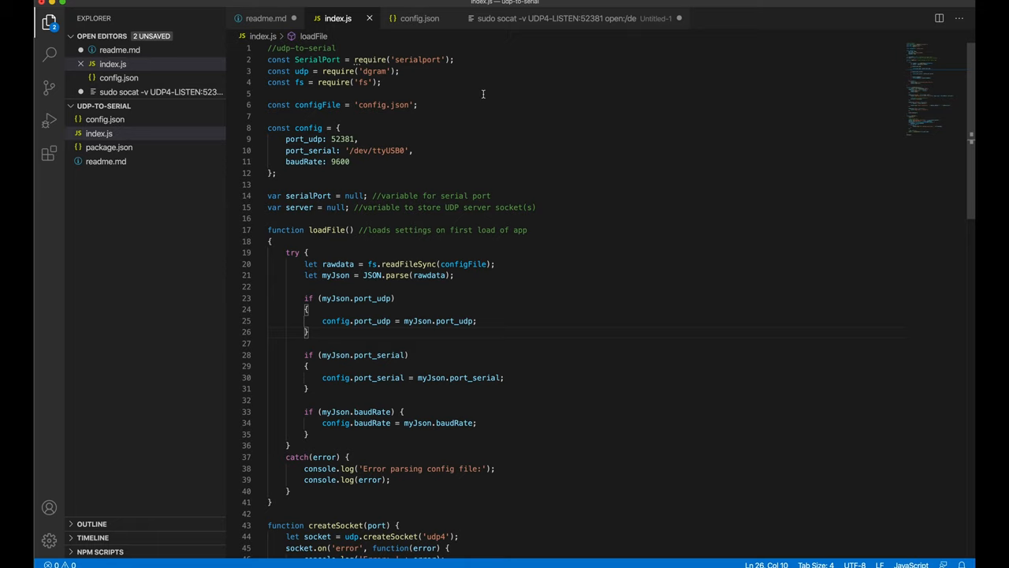
{"action": "mouse_move", "coordinate": [479, 97]}
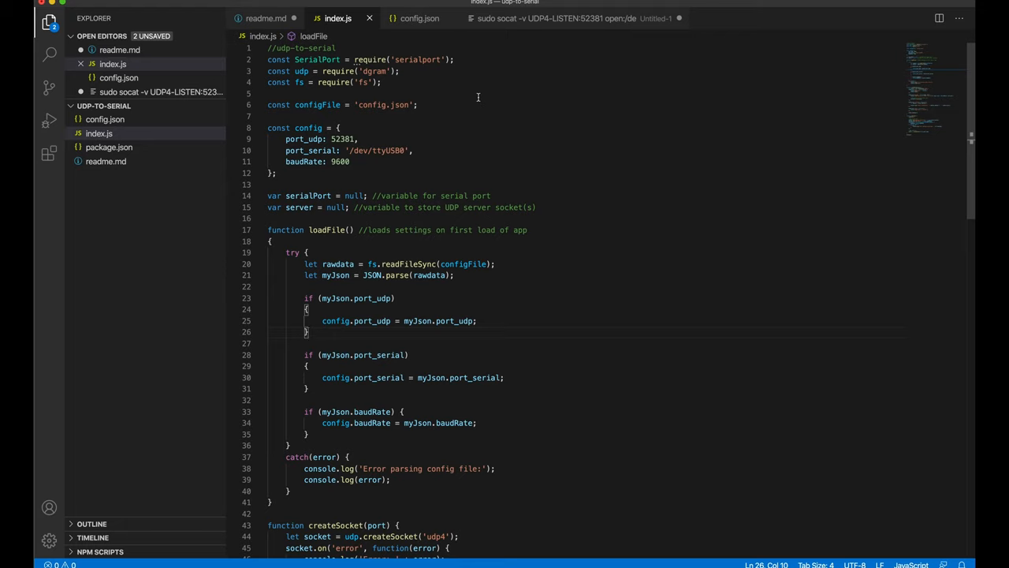
{"action": "mouse_move", "coordinate": [465, 104]}
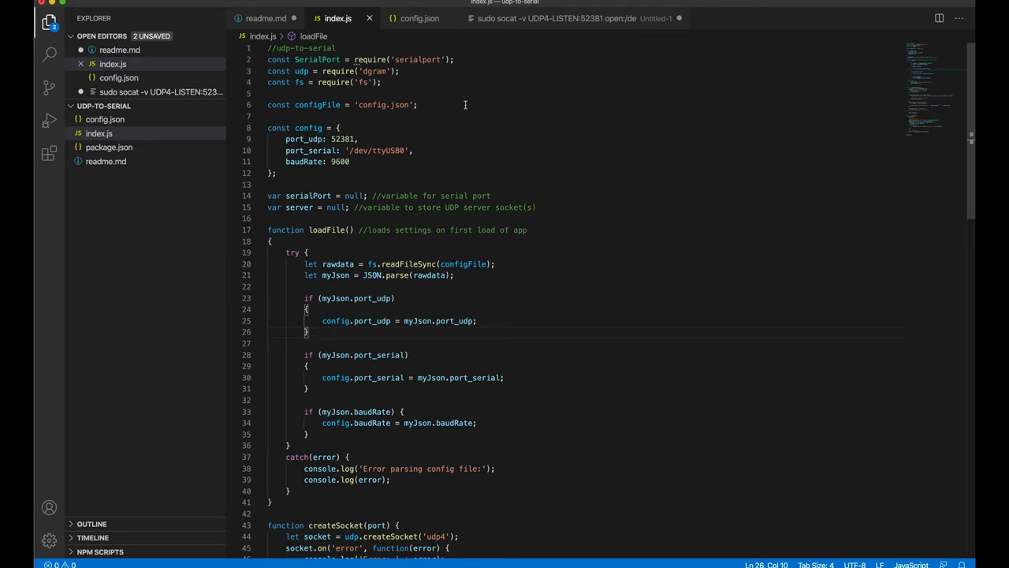
{"action": "mouse_move", "coordinate": [378, 104]}
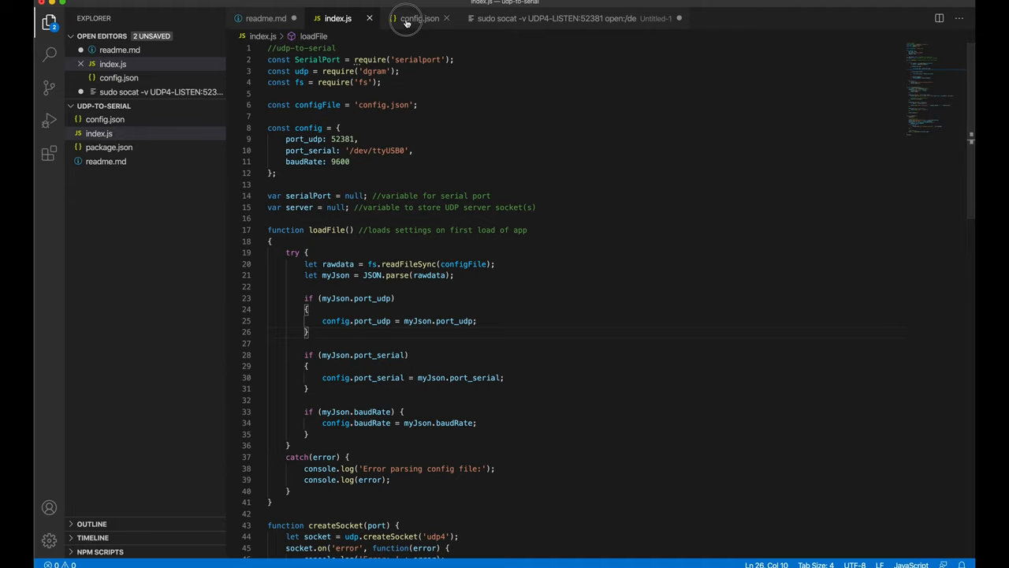
{"action": "left_click", "coordinate": [420, 19]}
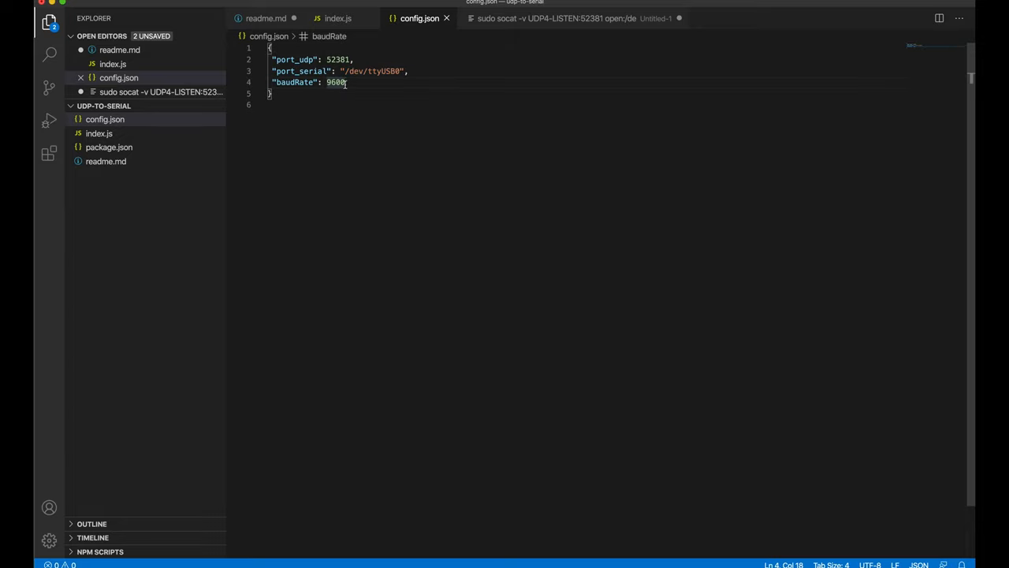
{"action": "double_click", "coordinate": [336, 82]}
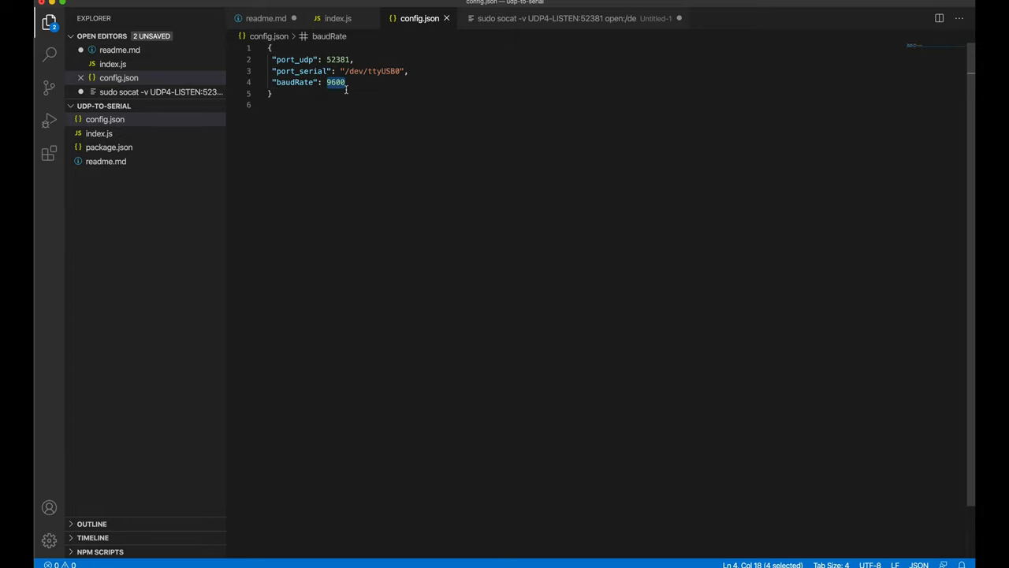
{"action": "left_click", "coordinate": [271, 93]}
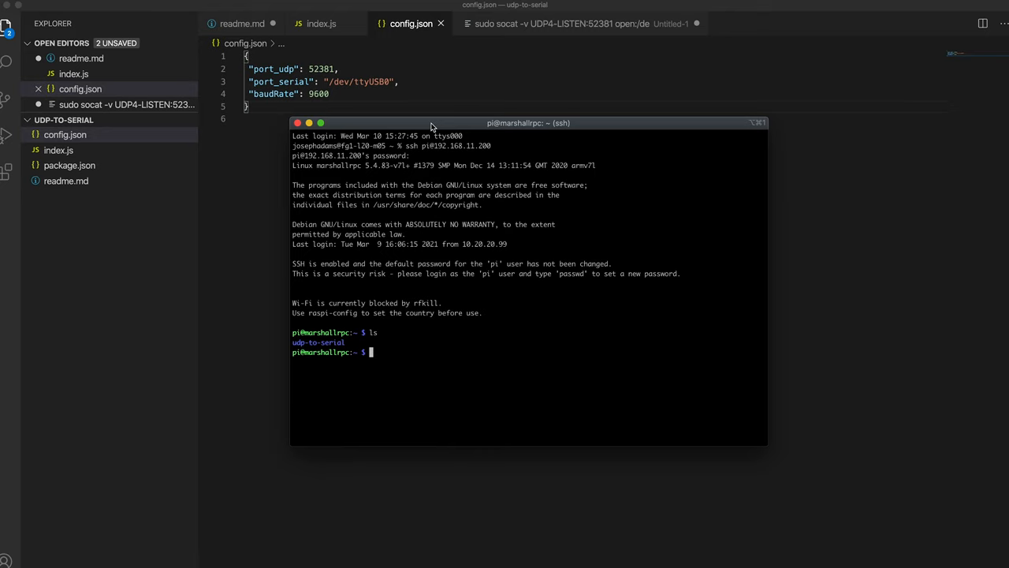
{"action": "mouse_move", "coordinate": [250, 32]}
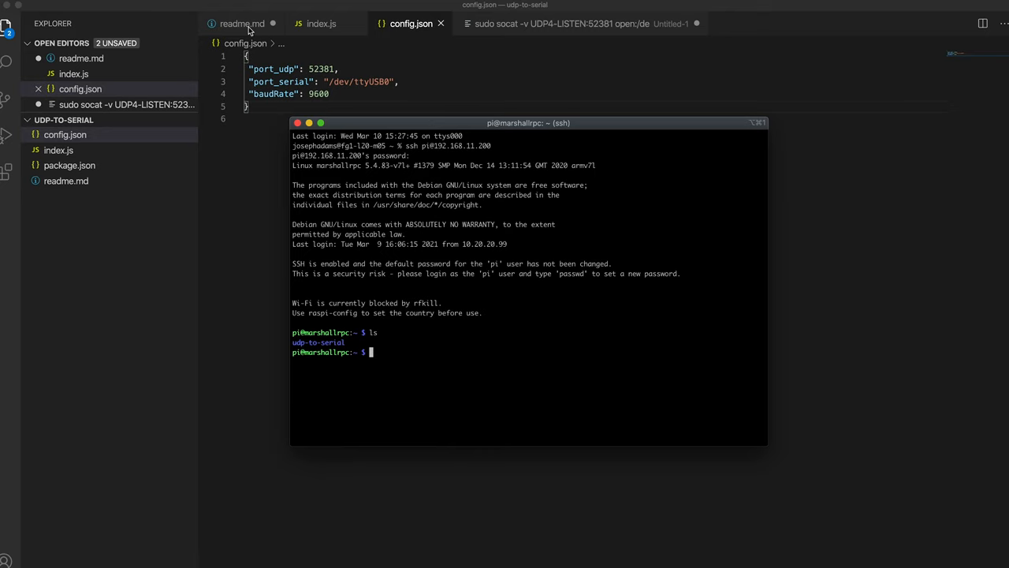
Step: Show the udp-to-serial readme.md with its install, pm2 and dmesg | grep tty instructions
{"action": "left_click", "coordinate": [243, 23]}
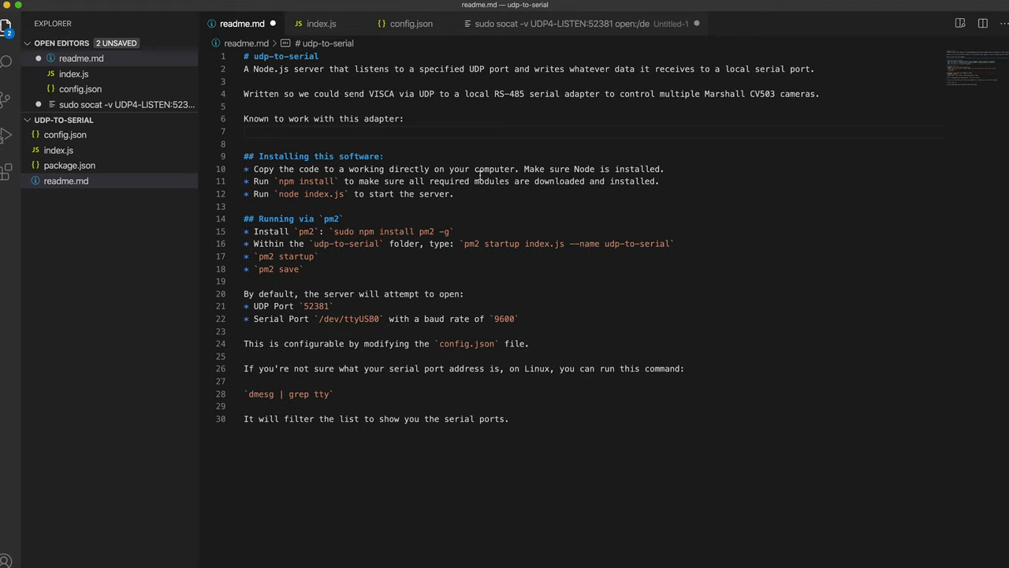
{"action": "mouse_move", "coordinate": [303, 188]}
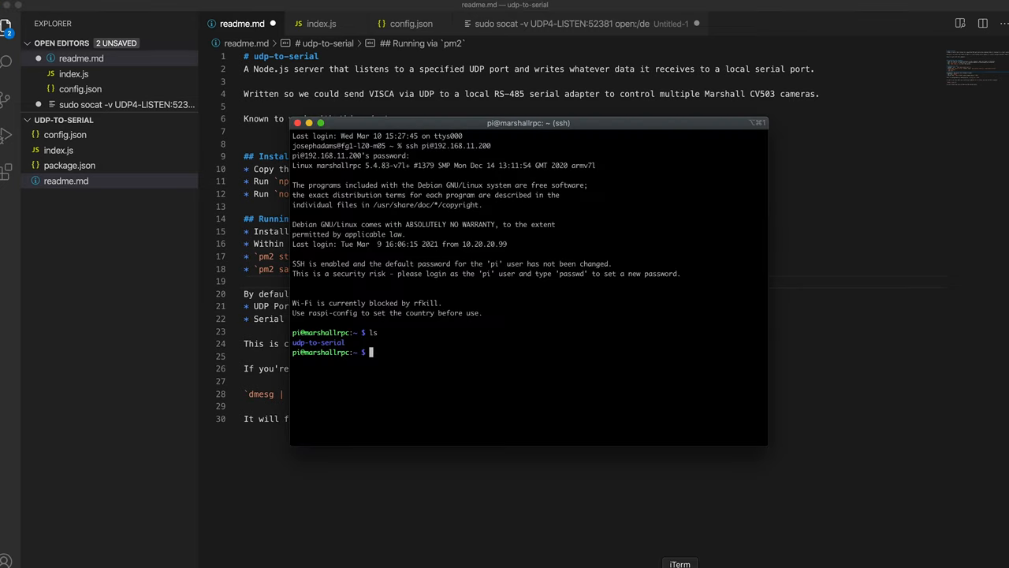
{"action": "mouse_move", "coordinate": [564, 434]}
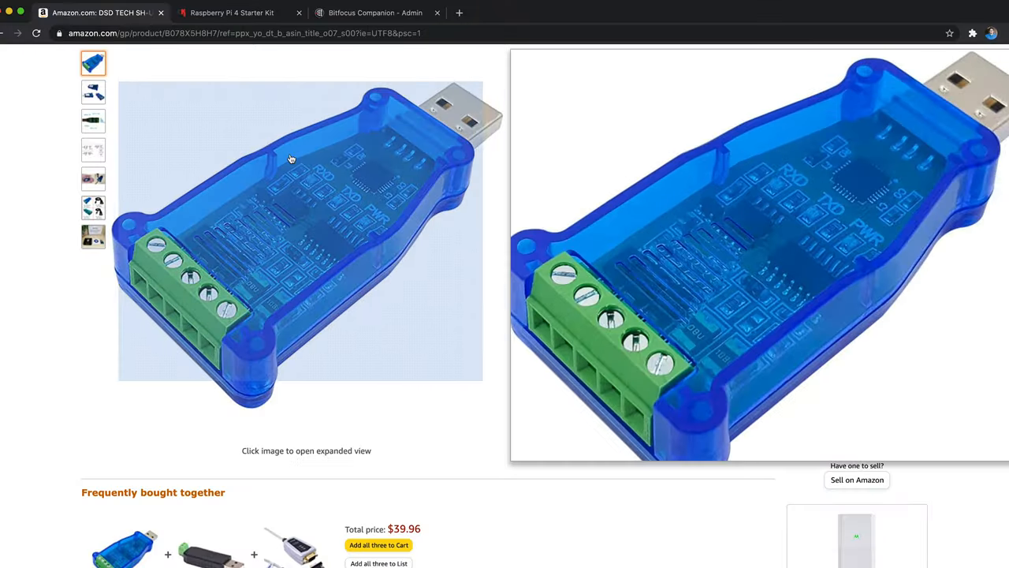
Step: In Companion's connections list, set the marshall-1 VISCA instance's Target IP to 192.168.11.200
{"action": "left_click", "coordinate": [376, 12]}
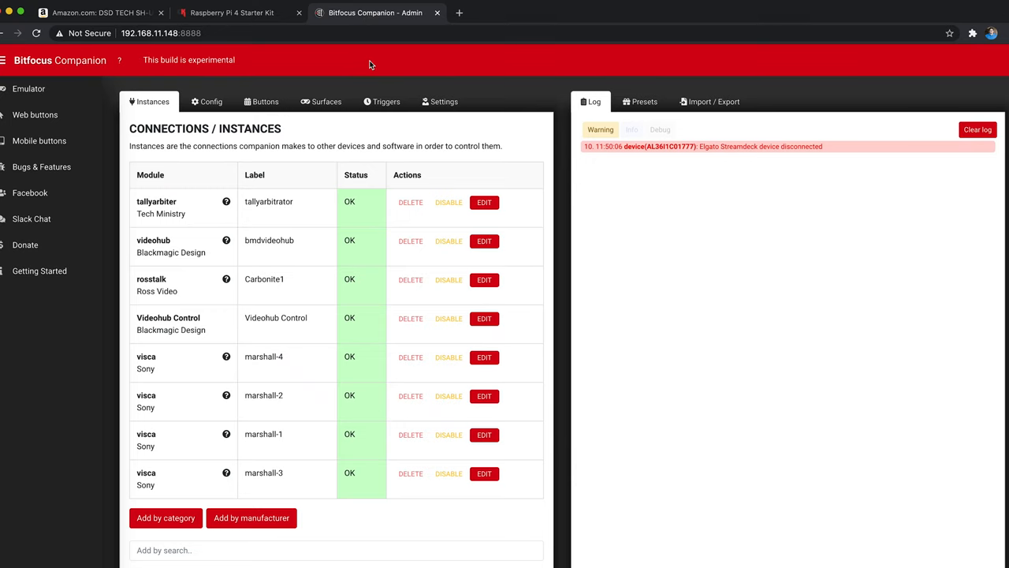
{"action": "mouse_move", "coordinate": [303, 157]}
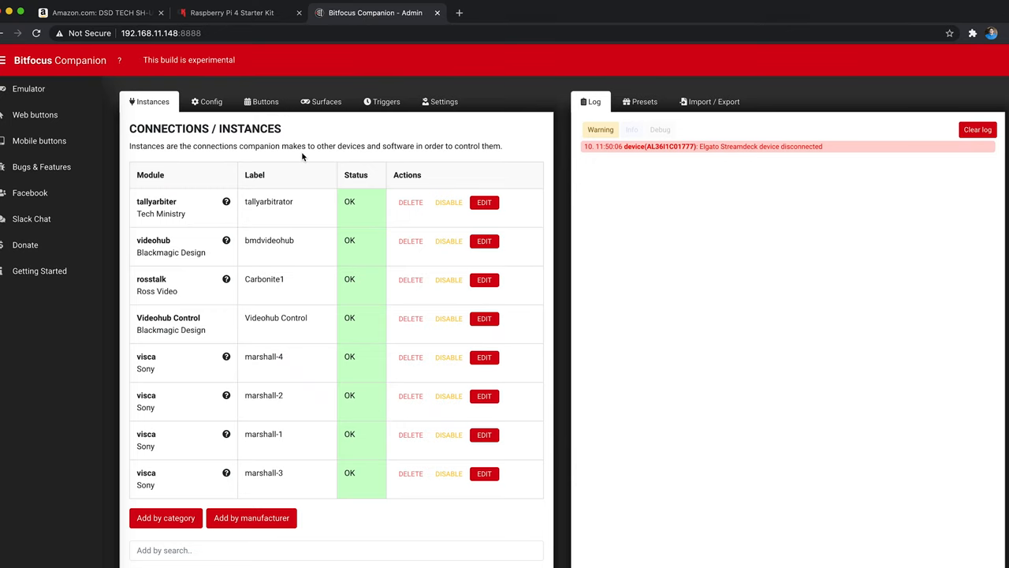
{"action": "mouse_move", "coordinate": [141, 380]}
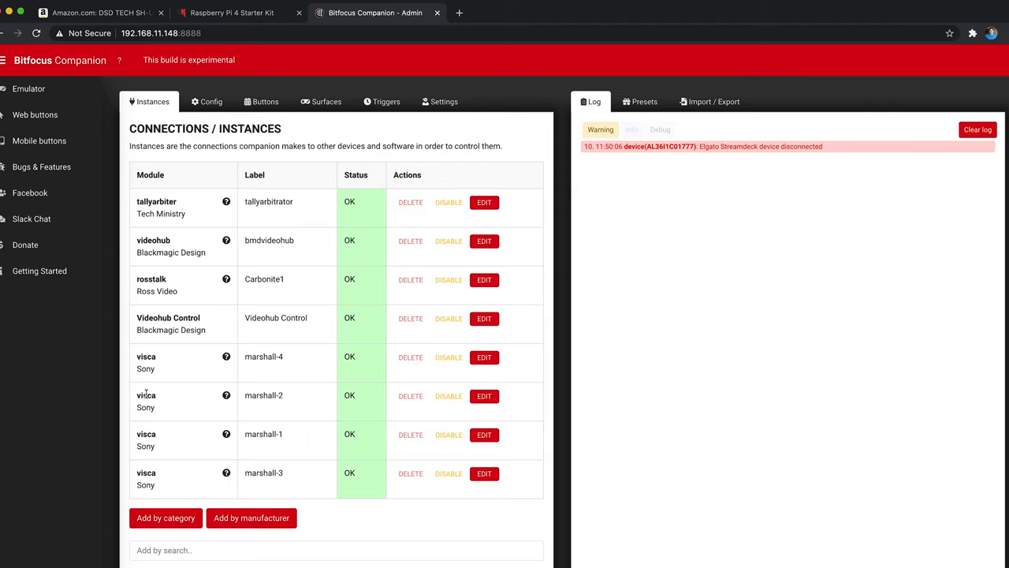
{"action": "mouse_move", "coordinate": [144, 455]}
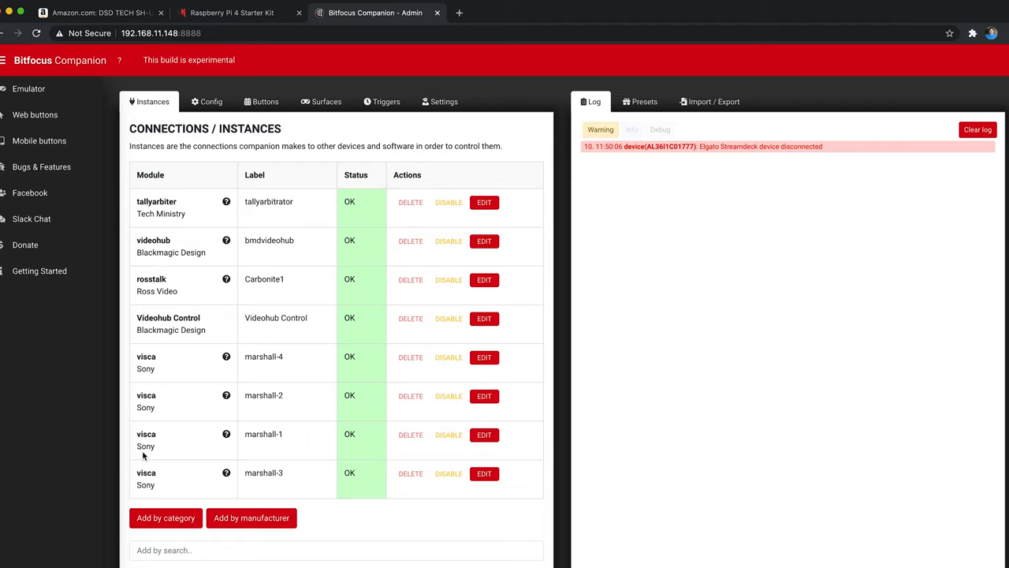
{"action": "mouse_move", "coordinate": [224, 457]}
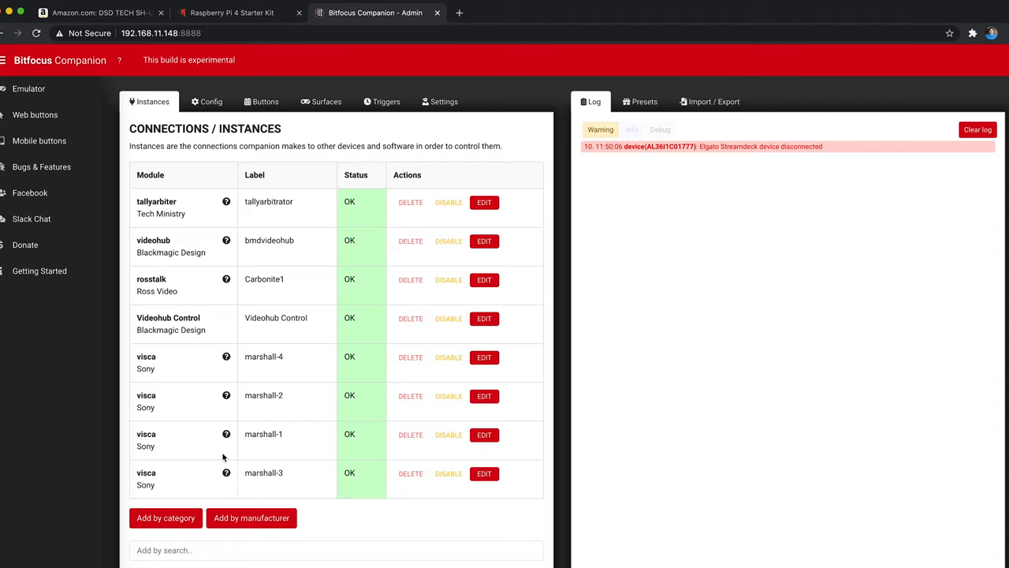
{"action": "mouse_move", "coordinate": [484, 435]}
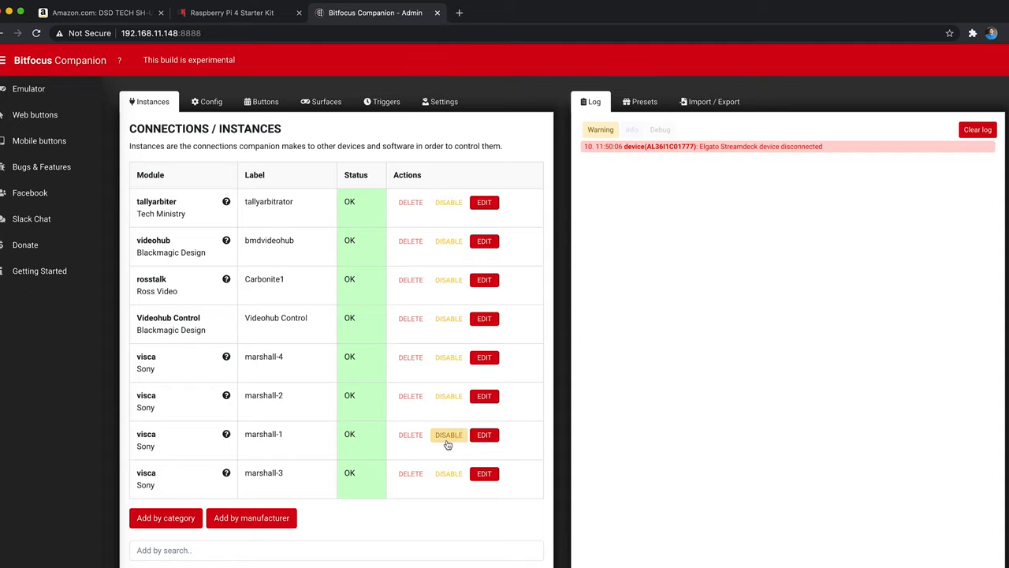
{"action": "left_click", "coordinate": [483, 435]}
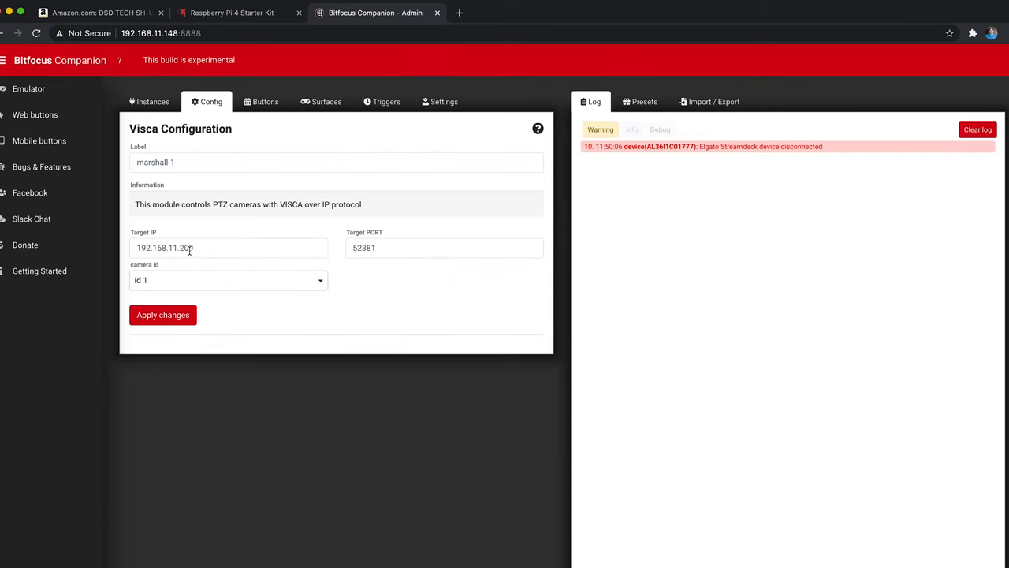
{"action": "type", "text": "0"}
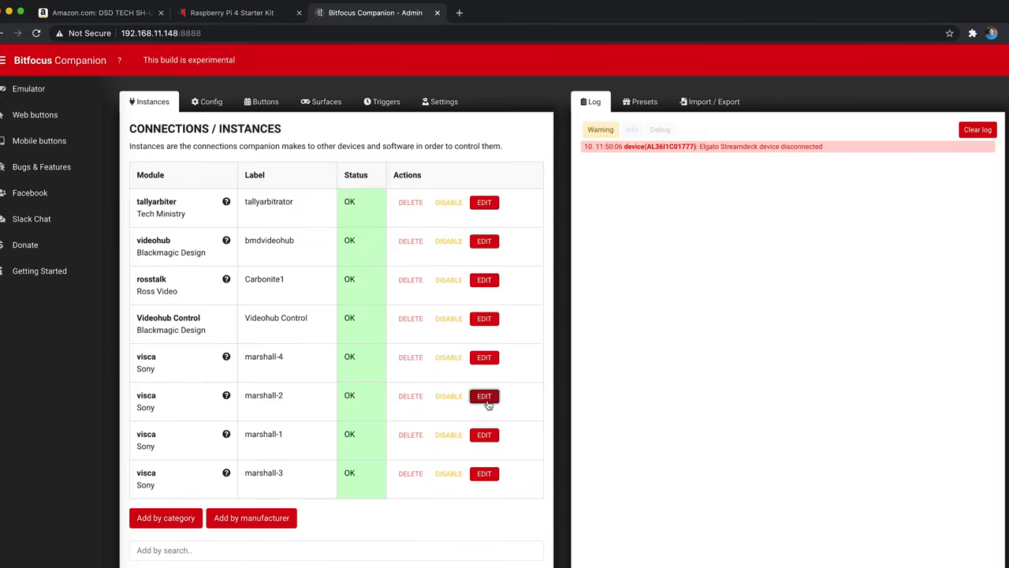
Step: Verify marshall-2 uses target IP 192.168.11.200, port 52381 and camera id 2
{"action": "left_click", "coordinate": [484, 396]}
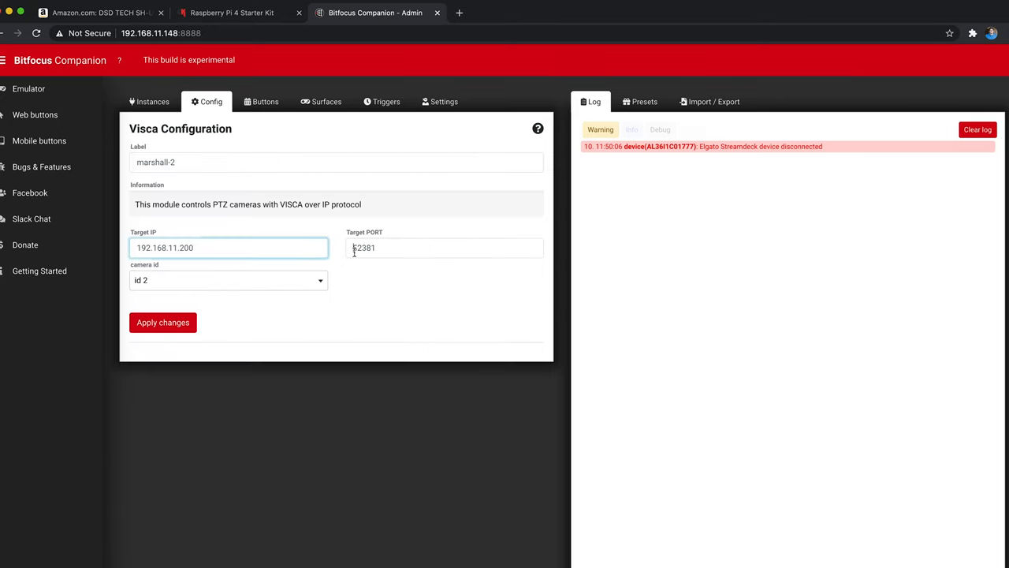
{"action": "left_click", "coordinate": [444, 247]}
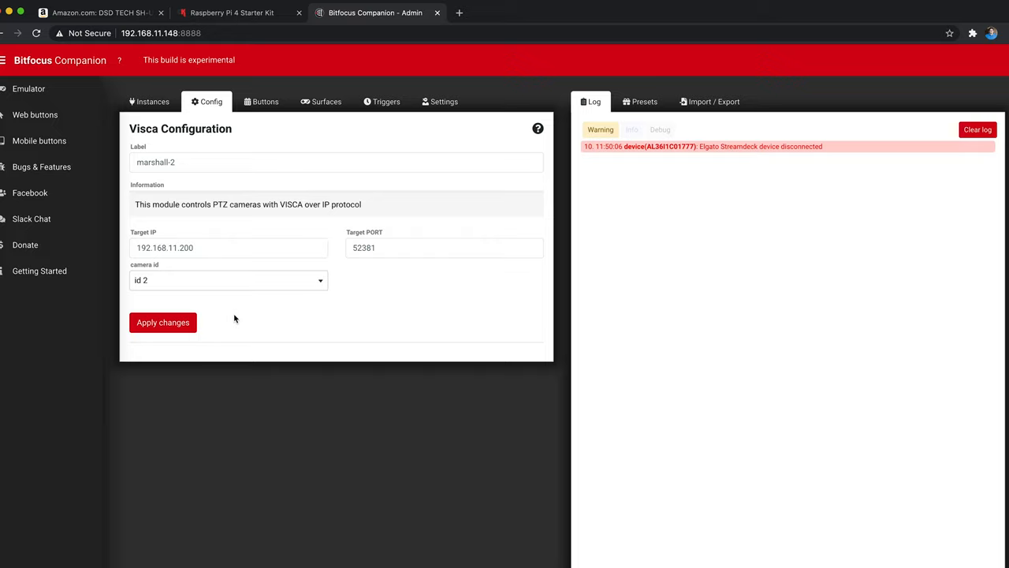
{"action": "mouse_move", "coordinate": [223, 312]}
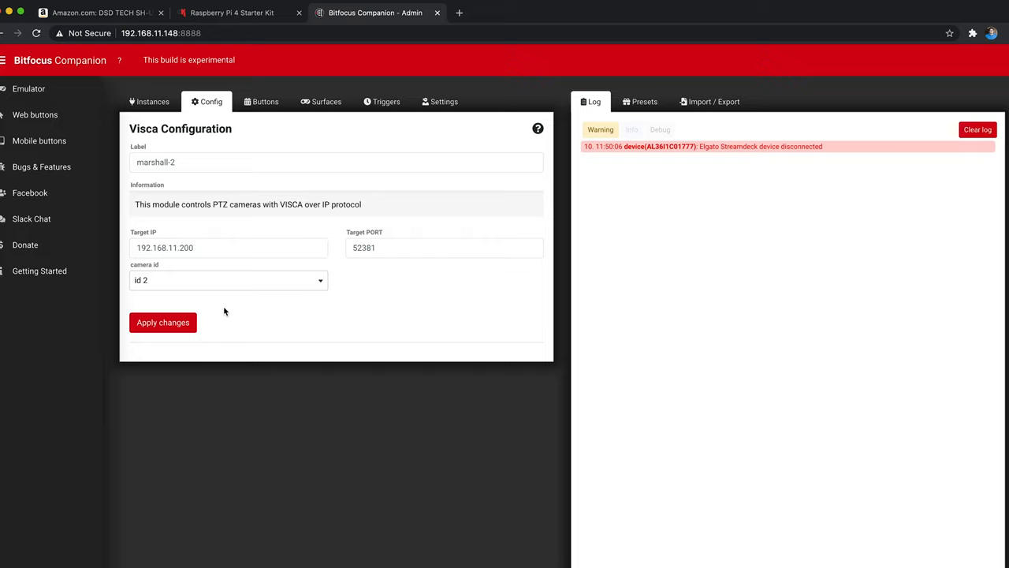
{"action": "left_click", "coordinate": [229, 281]}
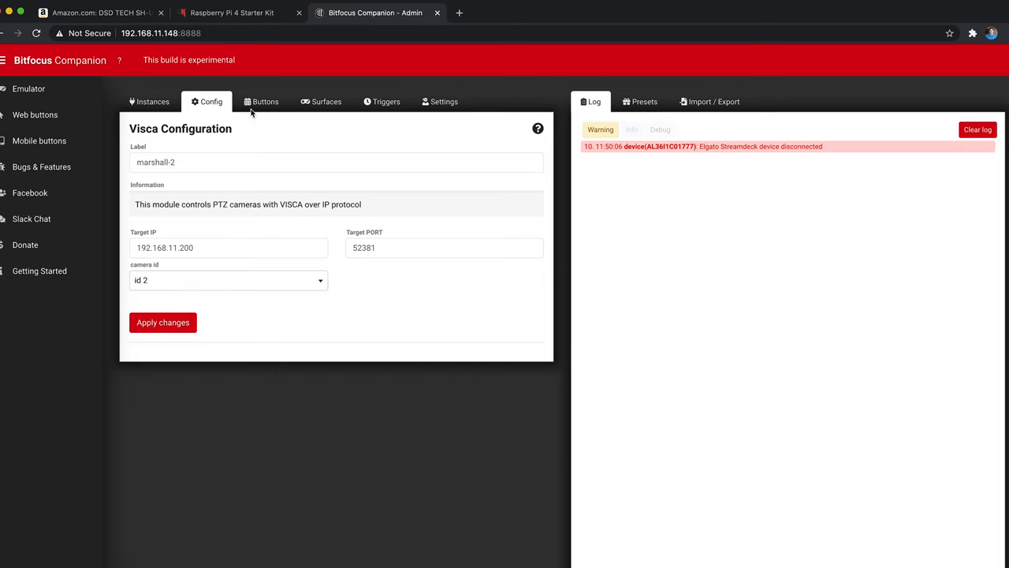
Step: On the Source Control button page, check the M1, M2 and M3 Shader surface-page actions, ending on M1 Shader's page 75
{"action": "left_click", "coordinate": [265, 100]}
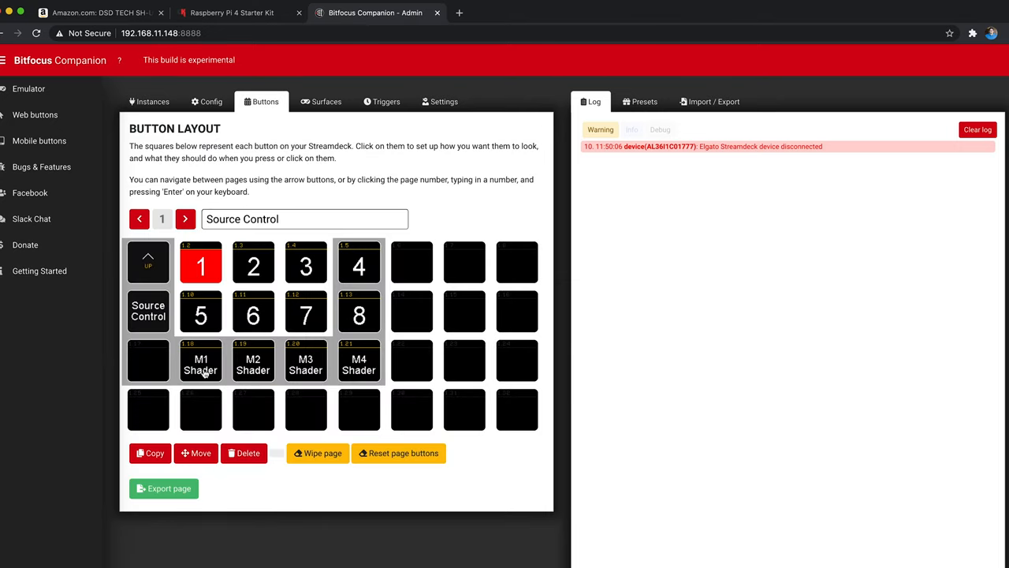
{"action": "left_click", "coordinate": [200, 359]}
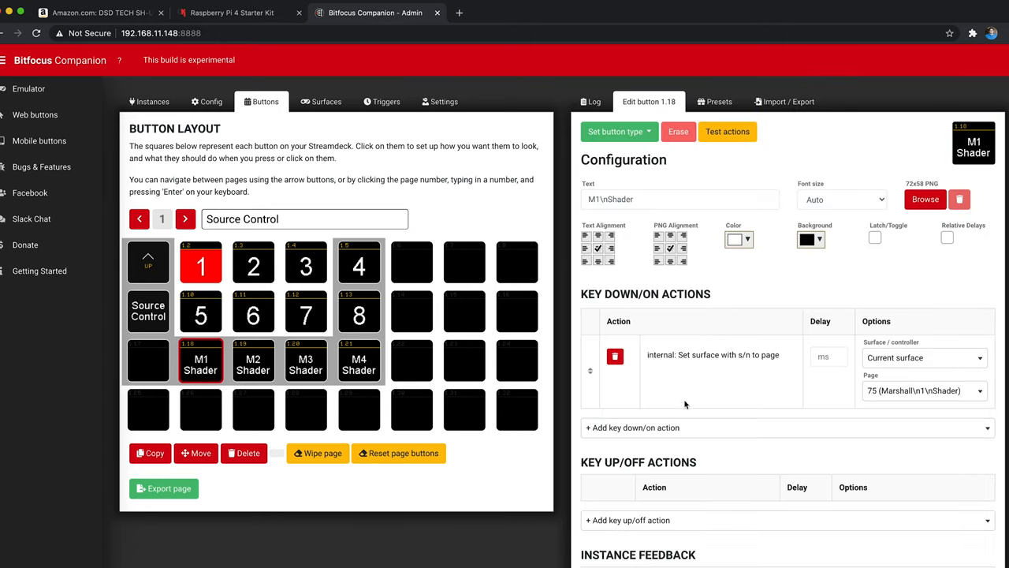
{"action": "mouse_move", "coordinate": [905, 391]}
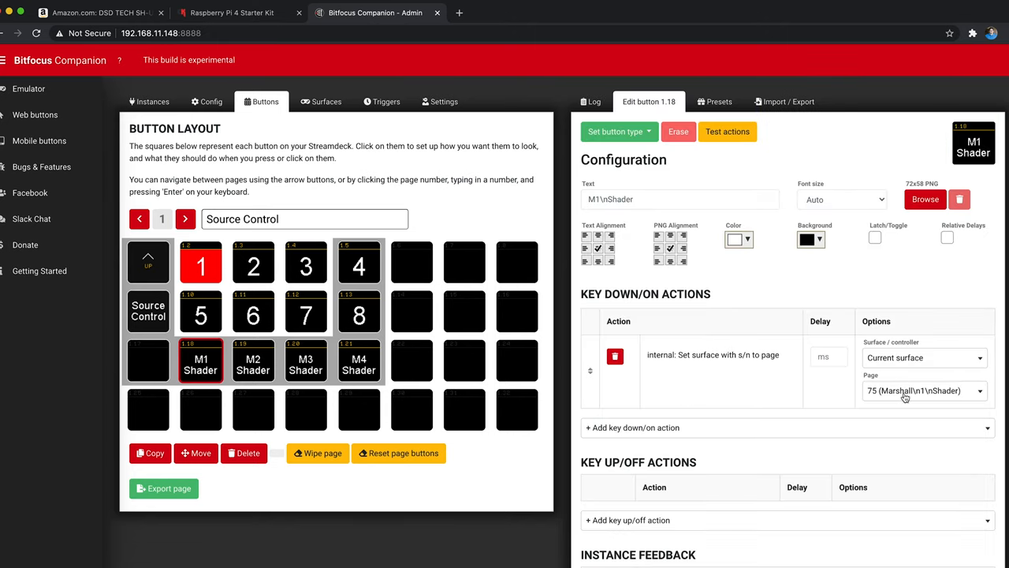
{"action": "left_click", "coordinate": [252, 359]}
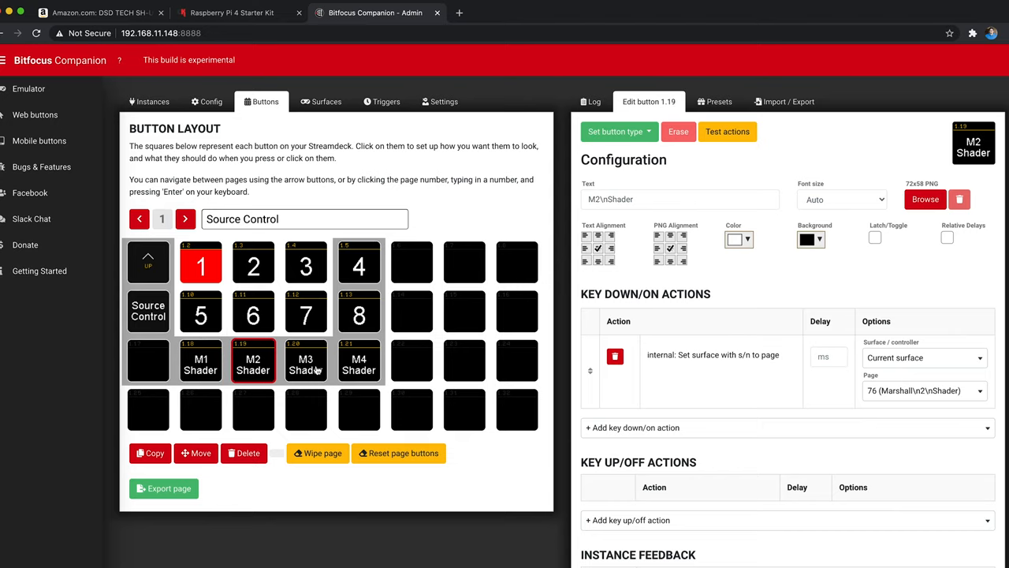
{"action": "left_click", "coordinate": [306, 360]}
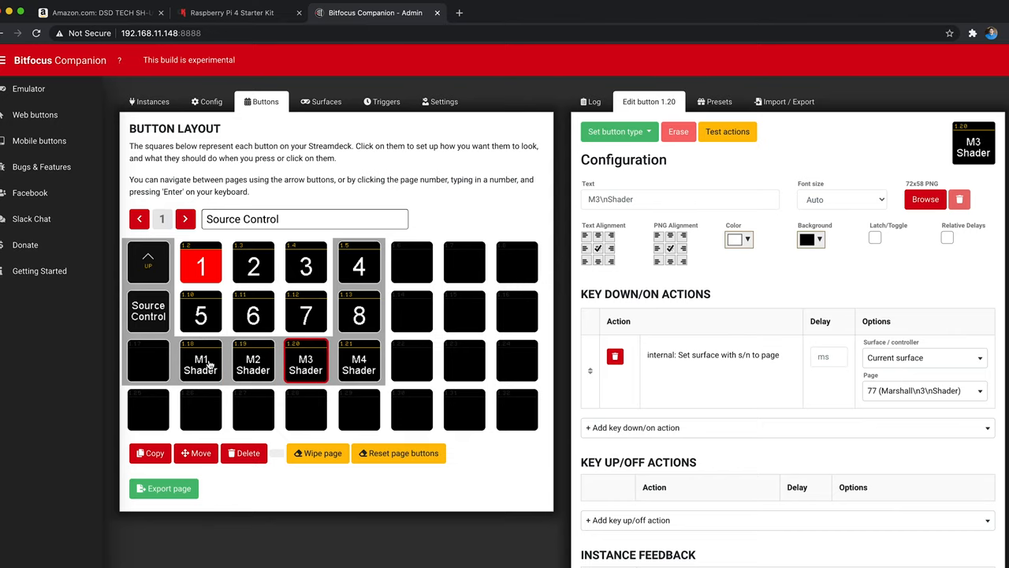
{"action": "left_click", "coordinate": [200, 360]}
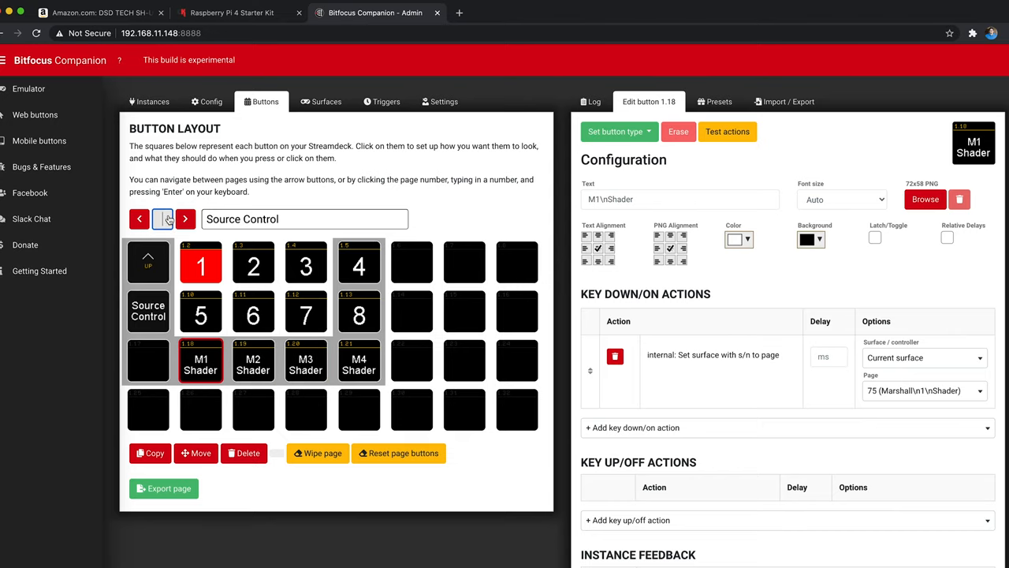
Step: Go to page 75 Marshall 1 Shader and show the Gain Up button's marshall-1 Gain Up action
{"action": "left_click", "coordinate": [185, 217]}
{"action": "type", "text": "75"}
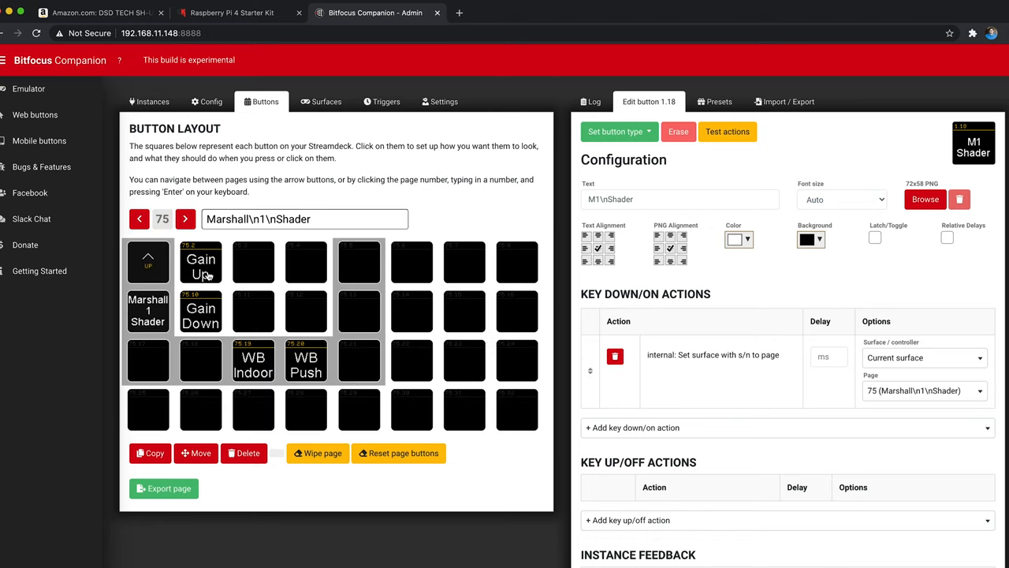
{"action": "left_click", "coordinate": [201, 262]}
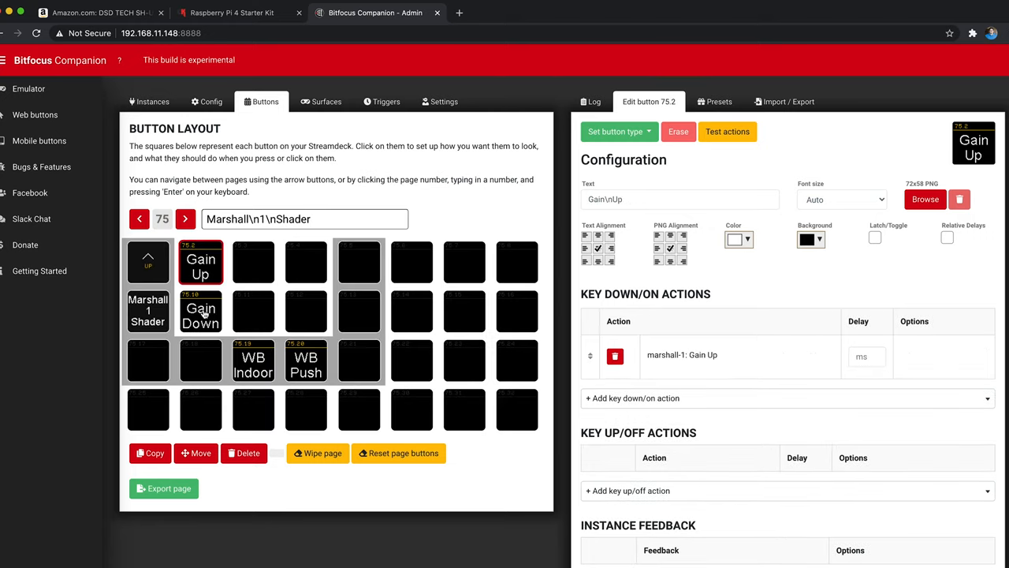
{"action": "mouse_move", "coordinate": [450, 353]}
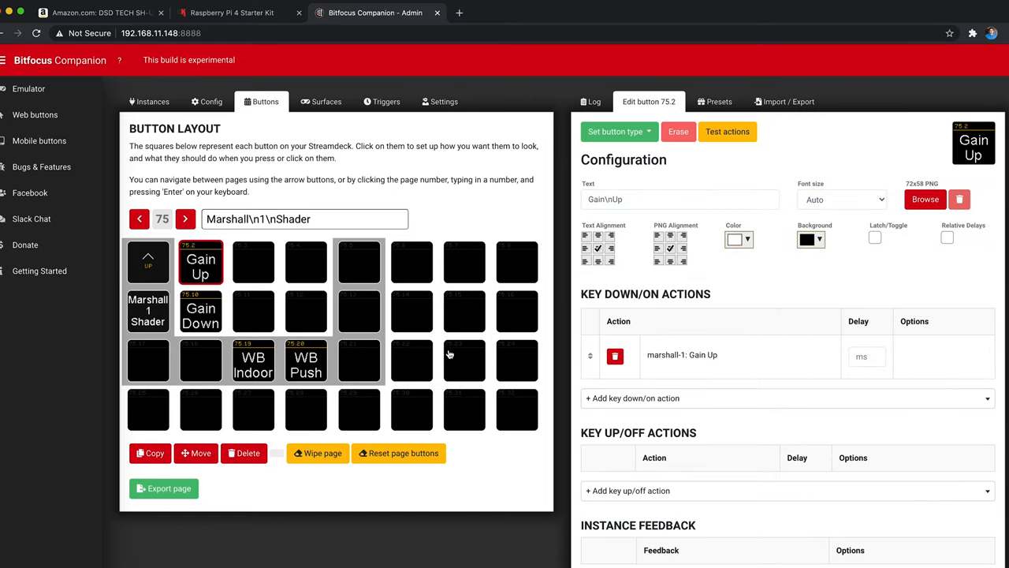
{"action": "left_click", "coordinate": [785, 397]}
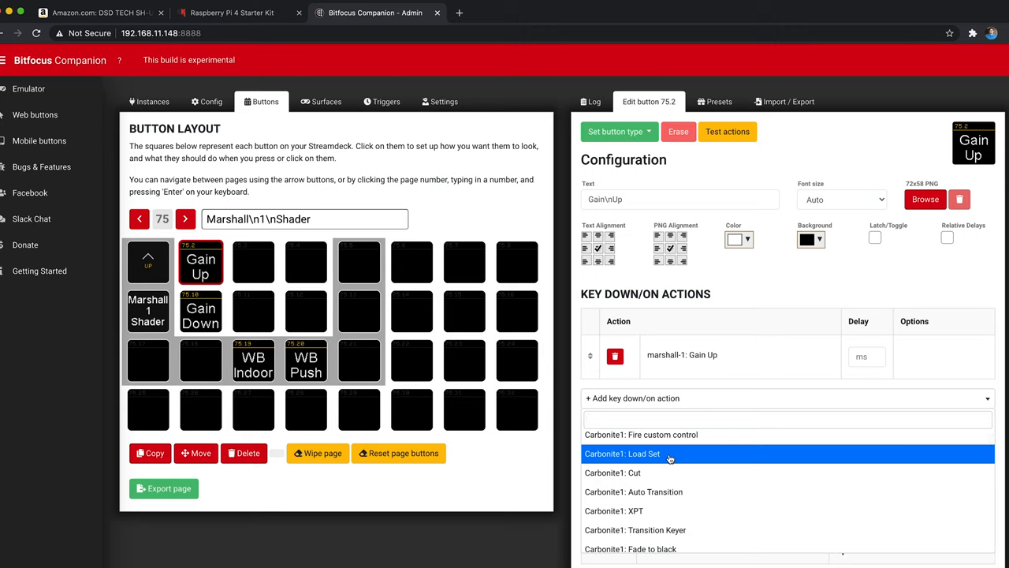
{"action": "type", "text": "mars"}
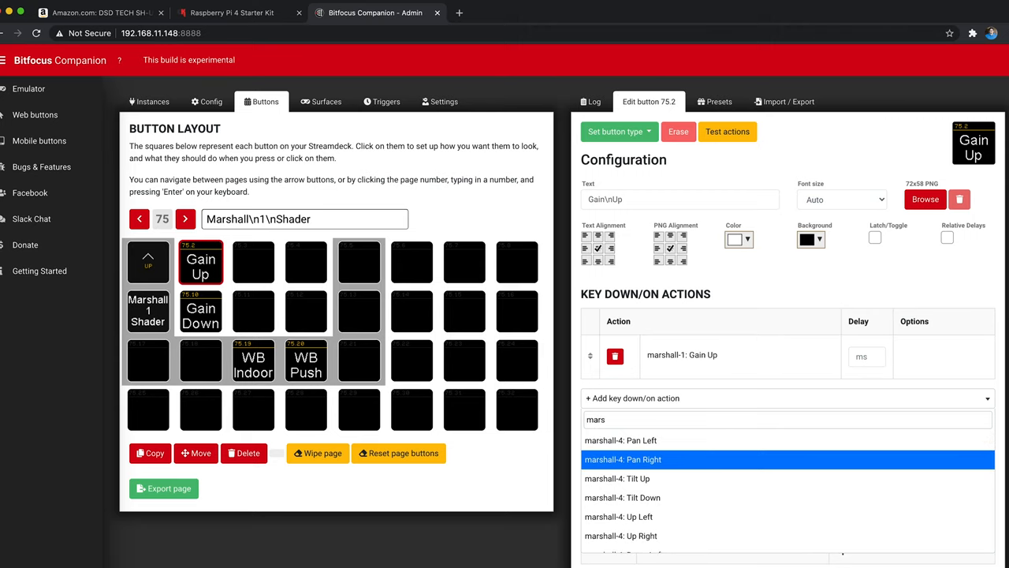
{"action": "mouse_move", "coordinate": [662, 463]}
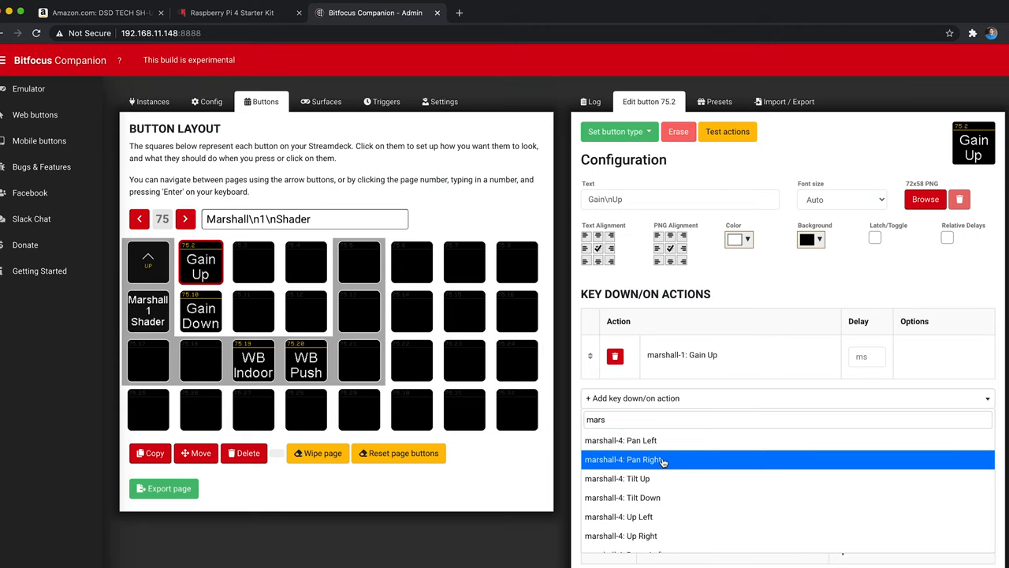
{"action": "scroll", "scroll_direction": "down", "scroll_amount": 3}
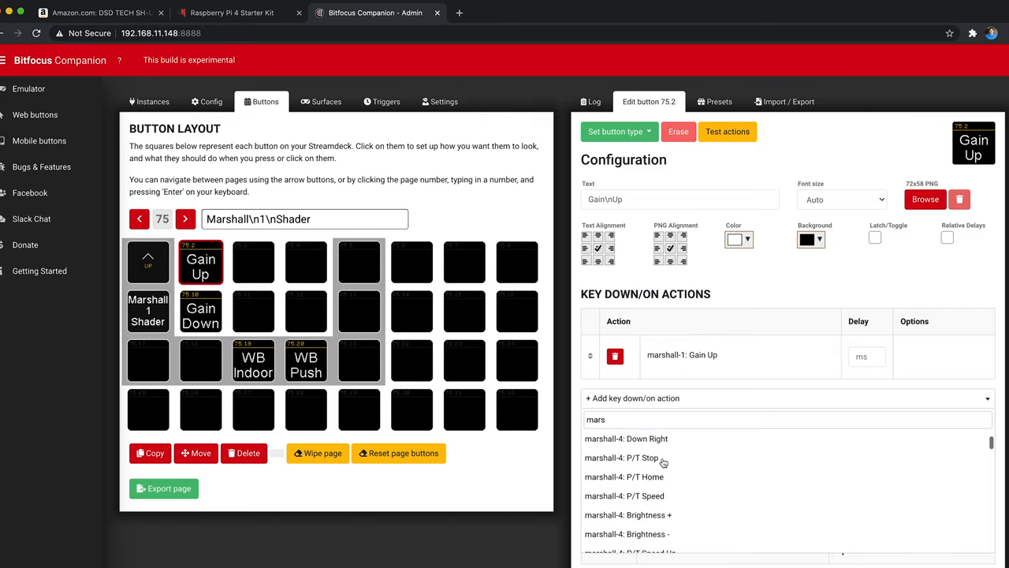
{"action": "scroll", "scroll_direction": "down", "scroll_amount": 3}
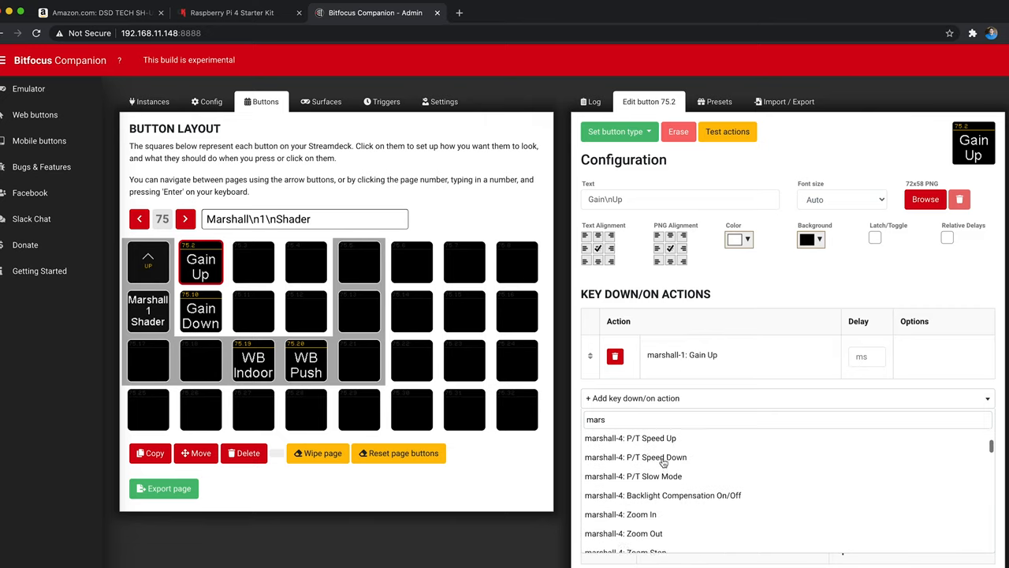
{"action": "scroll", "scroll_direction": "down", "scroll_amount": 3}
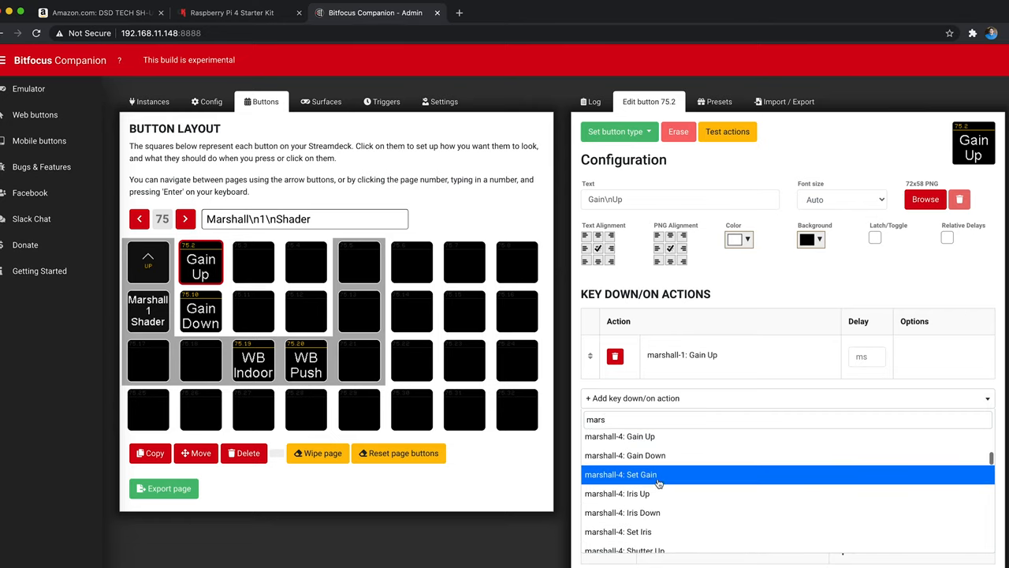
{"action": "scroll", "scroll_direction": "down", "scroll_amount": 3}
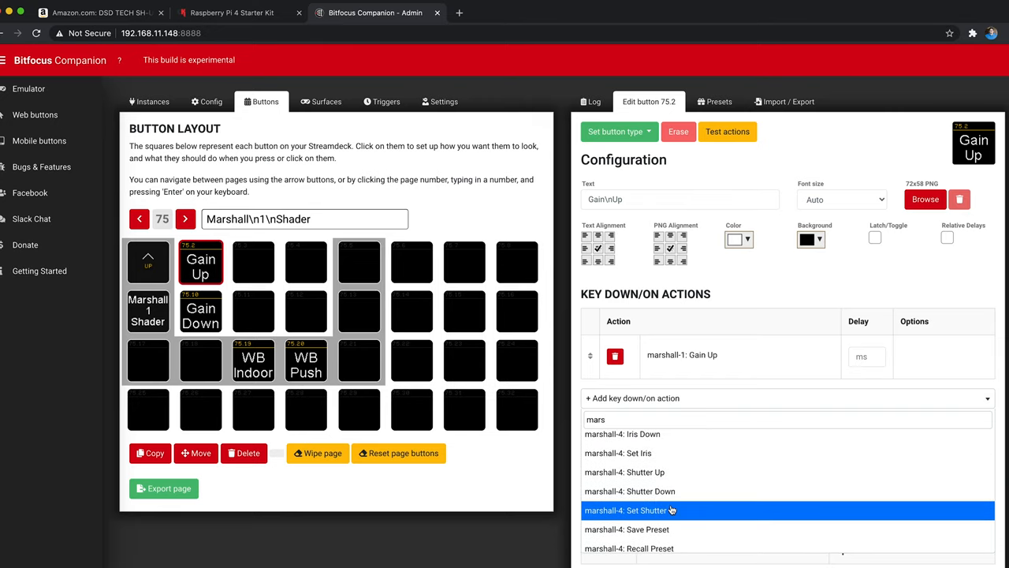
{"action": "scroll", "scroll_direction": "up", "scroll_amount": 3}
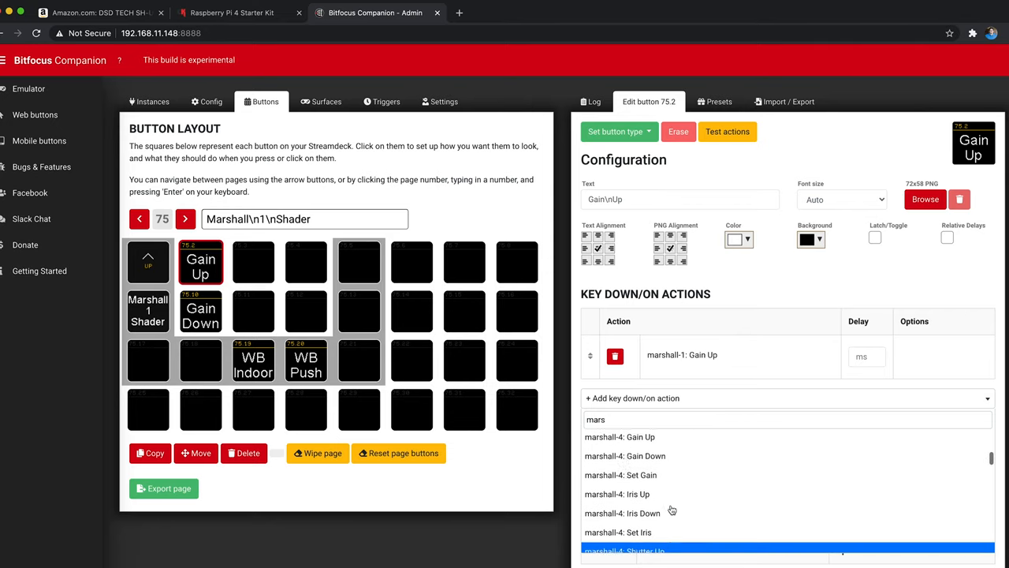
{"action": "scroll", "scroll_direction": "down", "scroll_amount": 3}
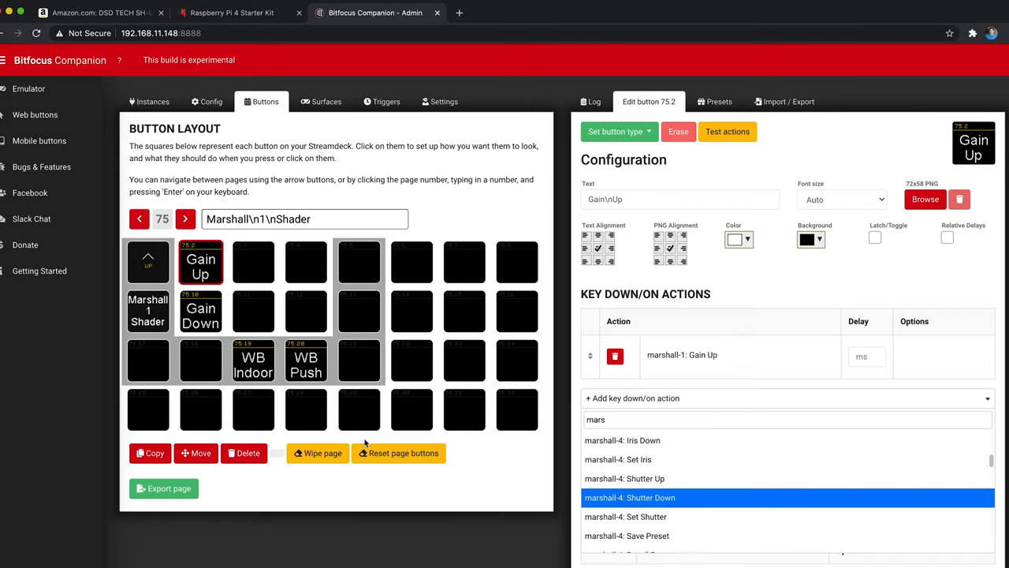
{"action": "mouse_move", "coordinate": [262, 375]}
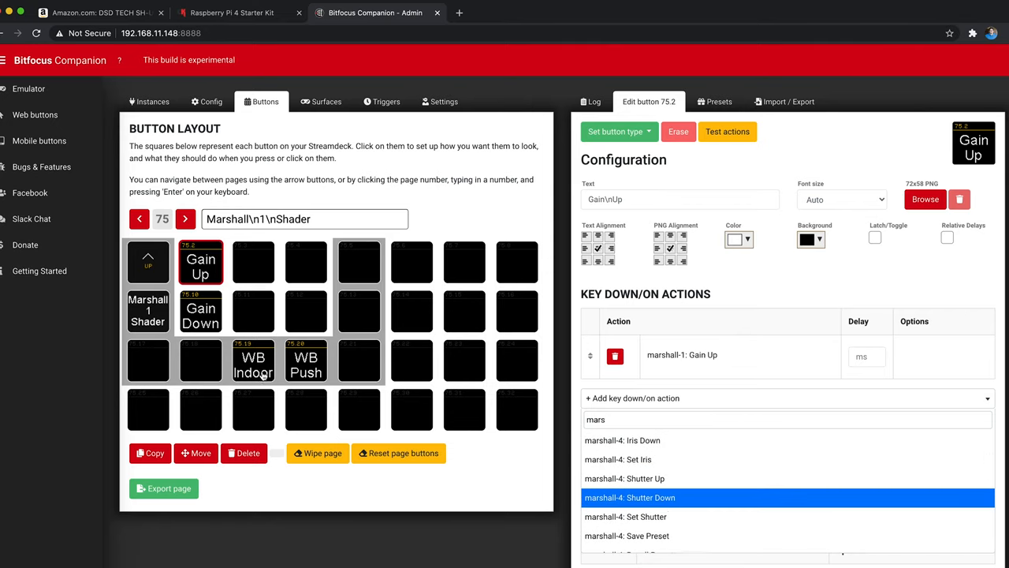
{"action": "mouse_move", "coordinate": [304, 366]}
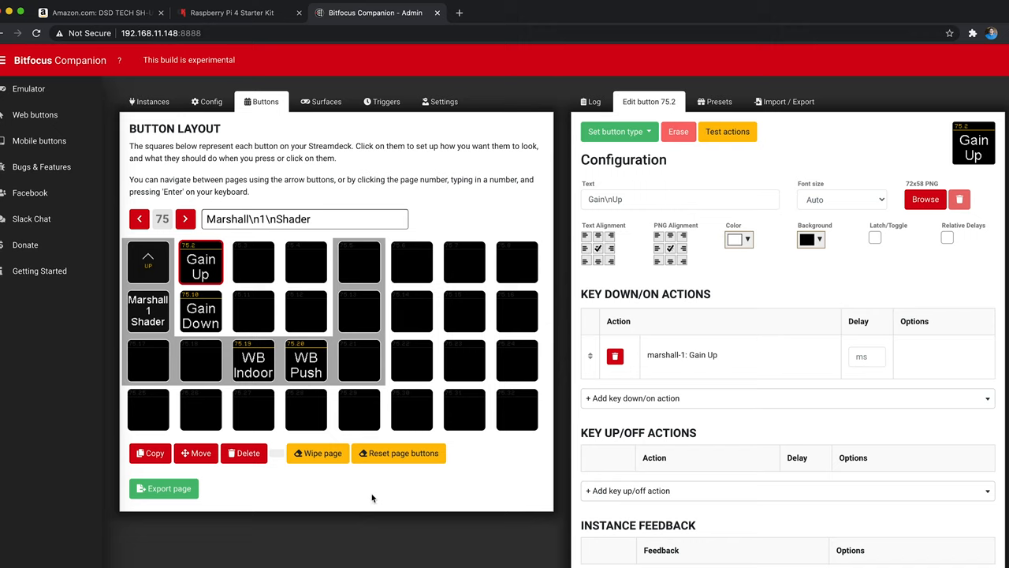
{"action": "mouse_move", "coordinate": [254, 356]}
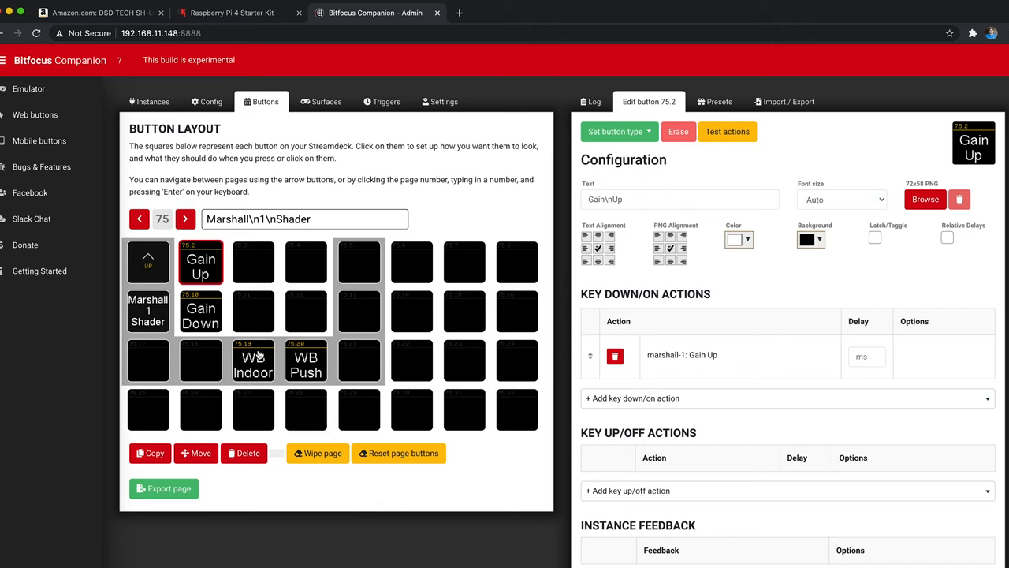